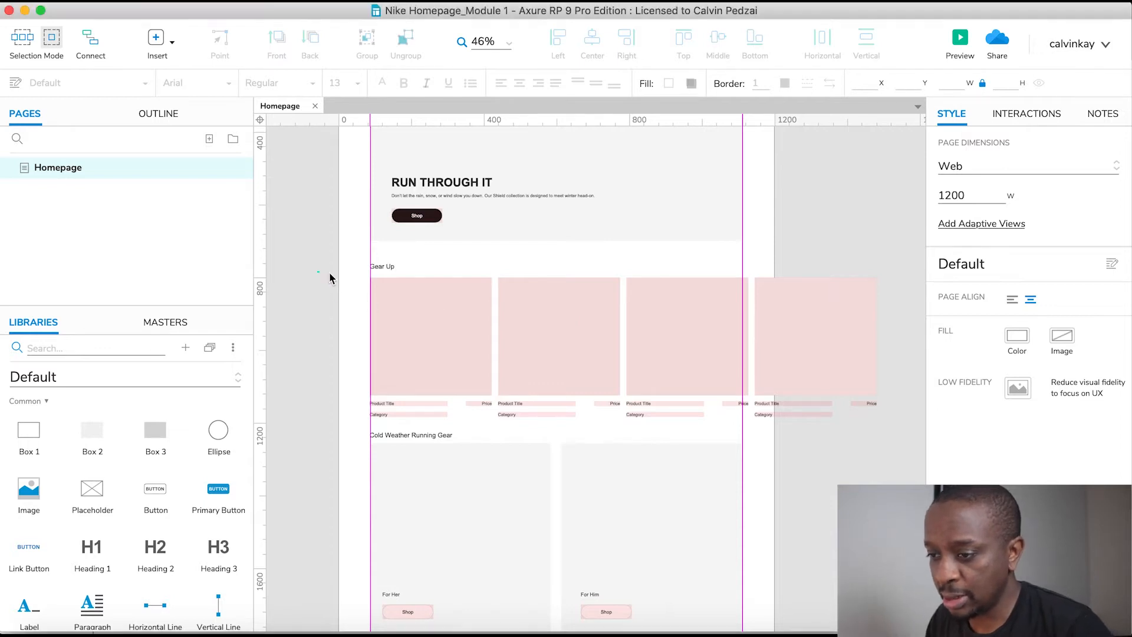
Marquee-select the four Gear Up cards and convert them into one dynamic panel
{"action": "left_click_drag", "start_coordinate": [330, 278], "coordinate": [831, 410]}
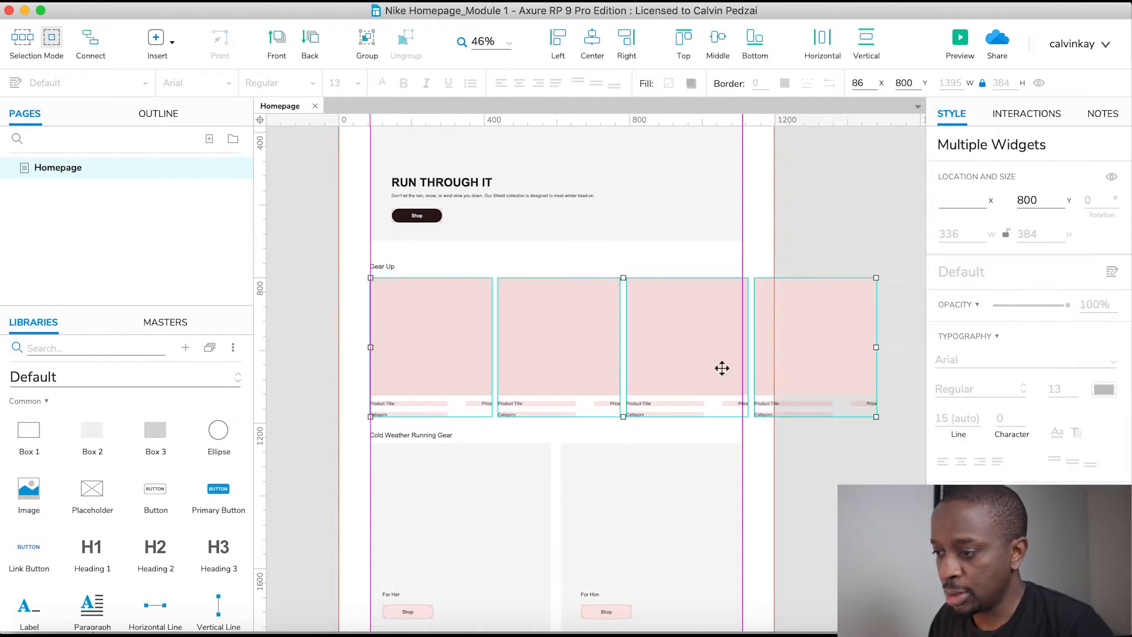
{"action": "right_click", "coordinate": [722, 368]}
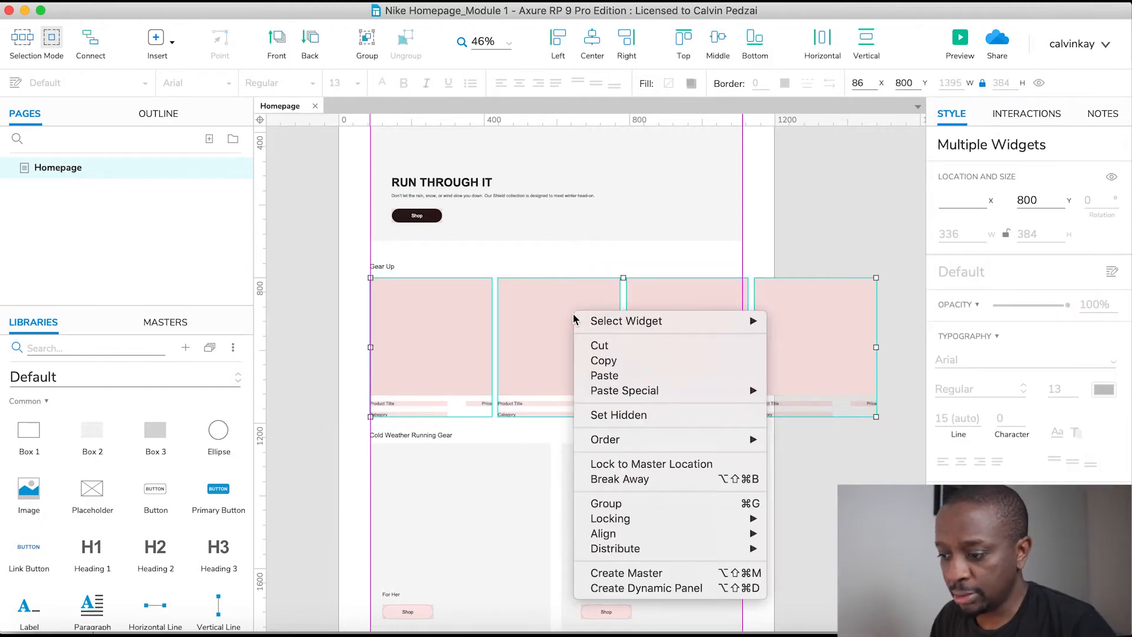
{"action": "mouse_move", "coordinate": [646, 587]}
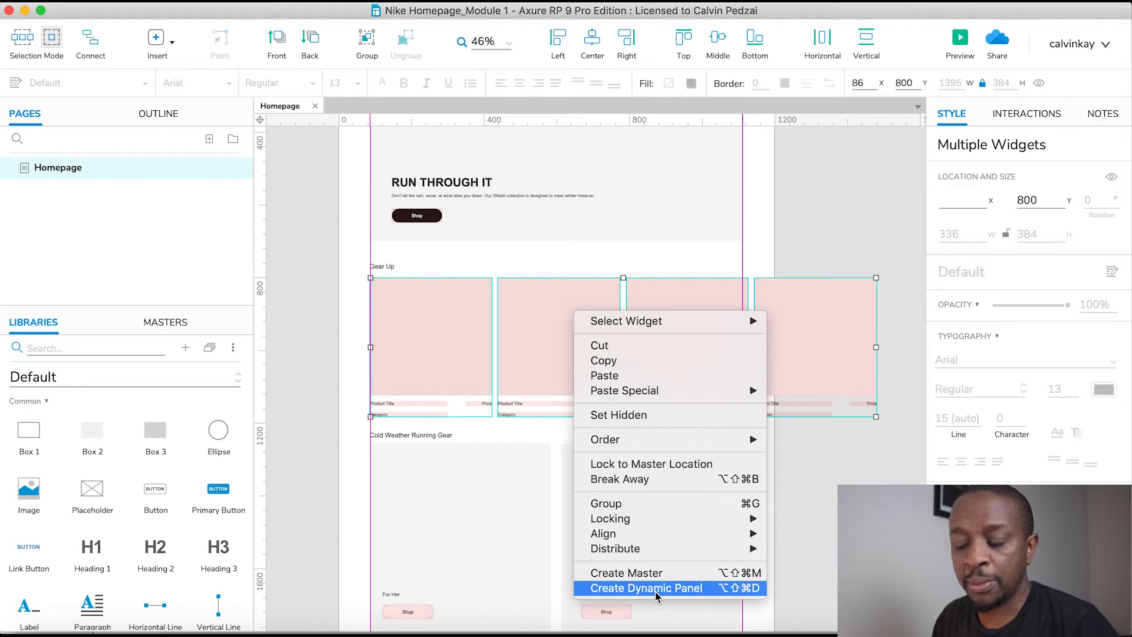
{"action": "left_click", "coordinate": [647, 587]}
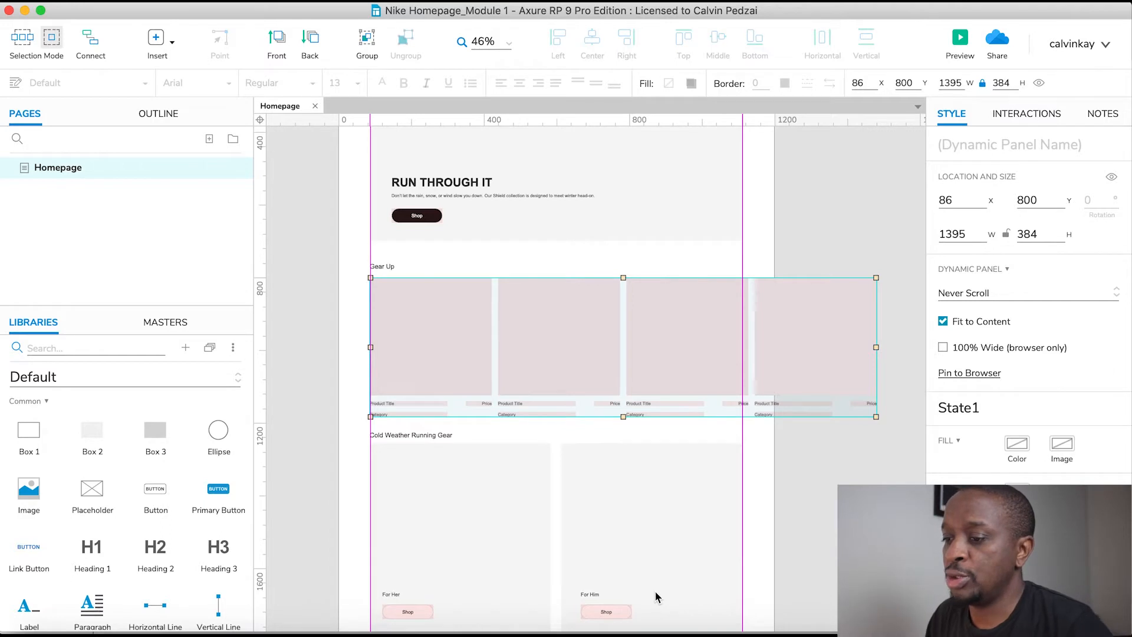
{"action": "mouse_move", "coordinate": [626, 281]}
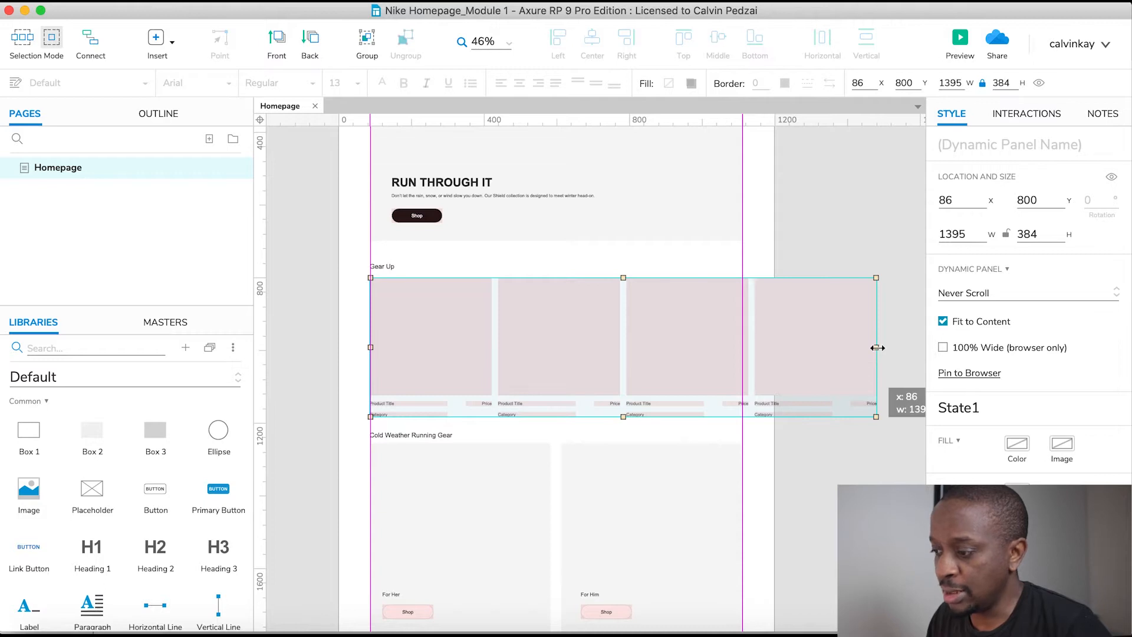
Narrow the Gear Up dynamic panel from its right edge to 1114 px wide
{"action": "left_click_drag", "start_coordinate": [876, 347], "coordinate": [828, 350]}
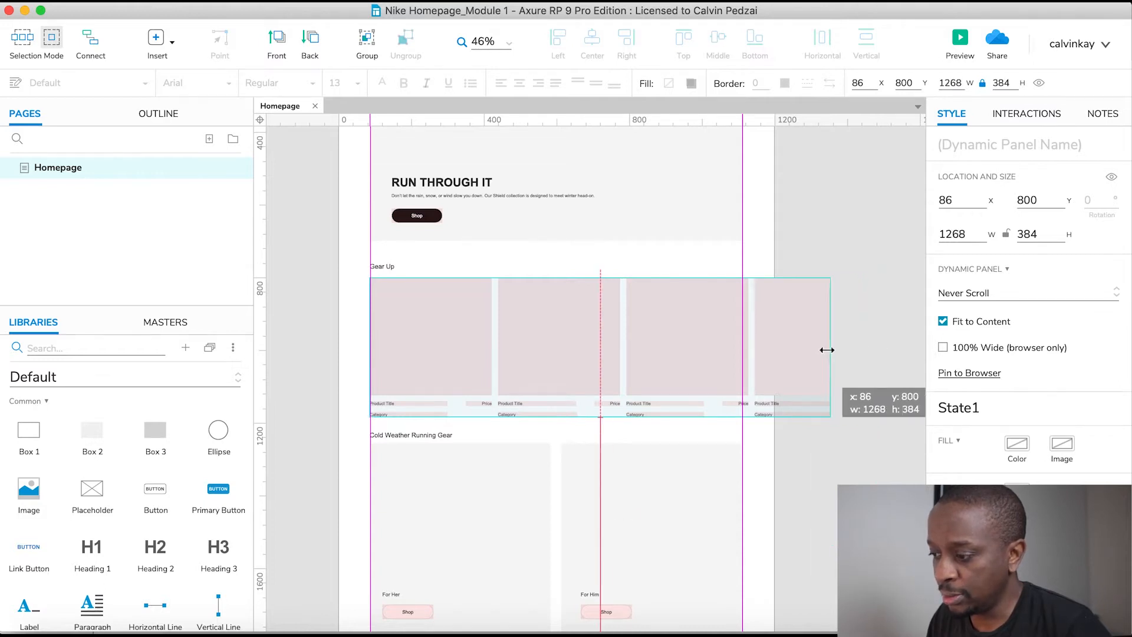
{"action": "left_click_drag", "start_coordinate": [828, 349], "coordinate": [777, 353]}
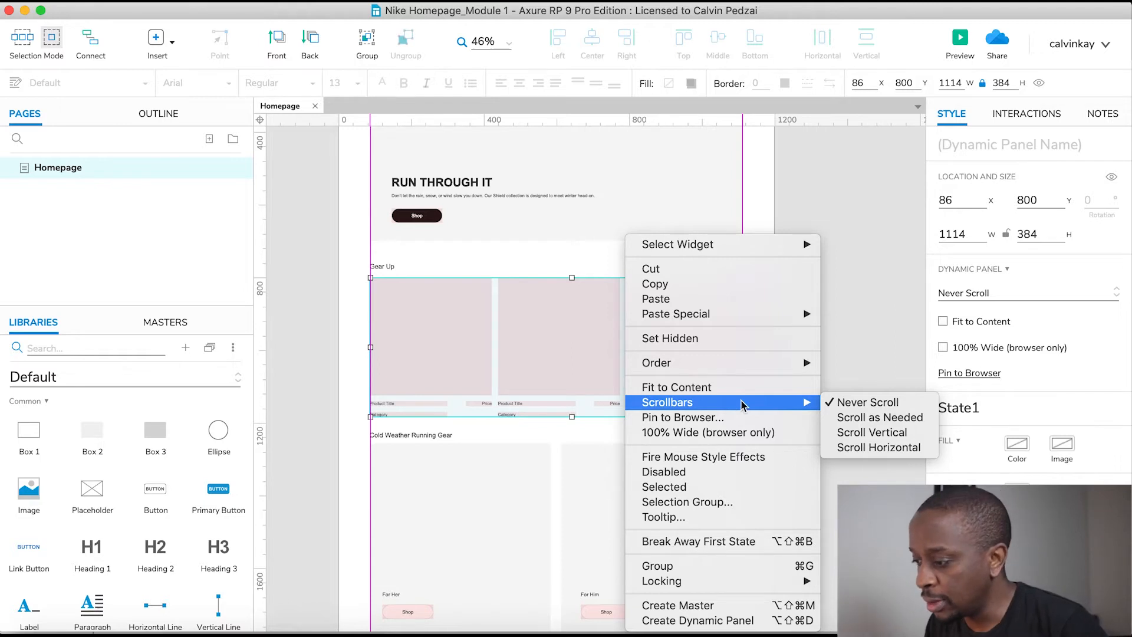
{"action": "mouse_move", "coordinate": [878, 448]}
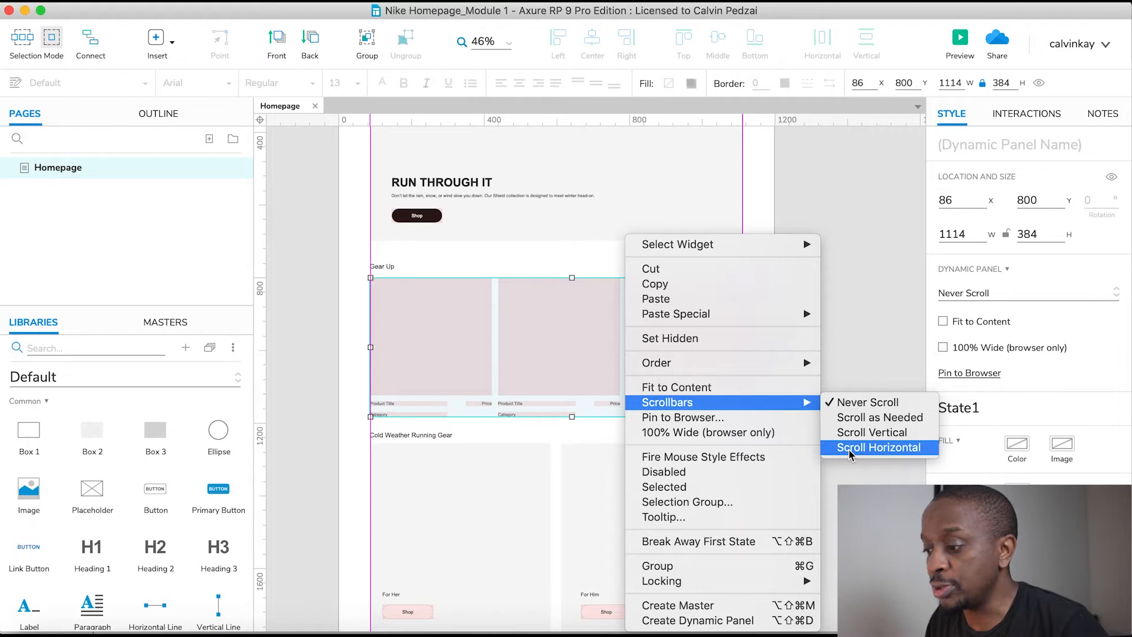
Set the Gear Up dynamic panel's scrollbars to Scroll Horizontal
{"action": "left_click", "coordinate": [877, 446]}
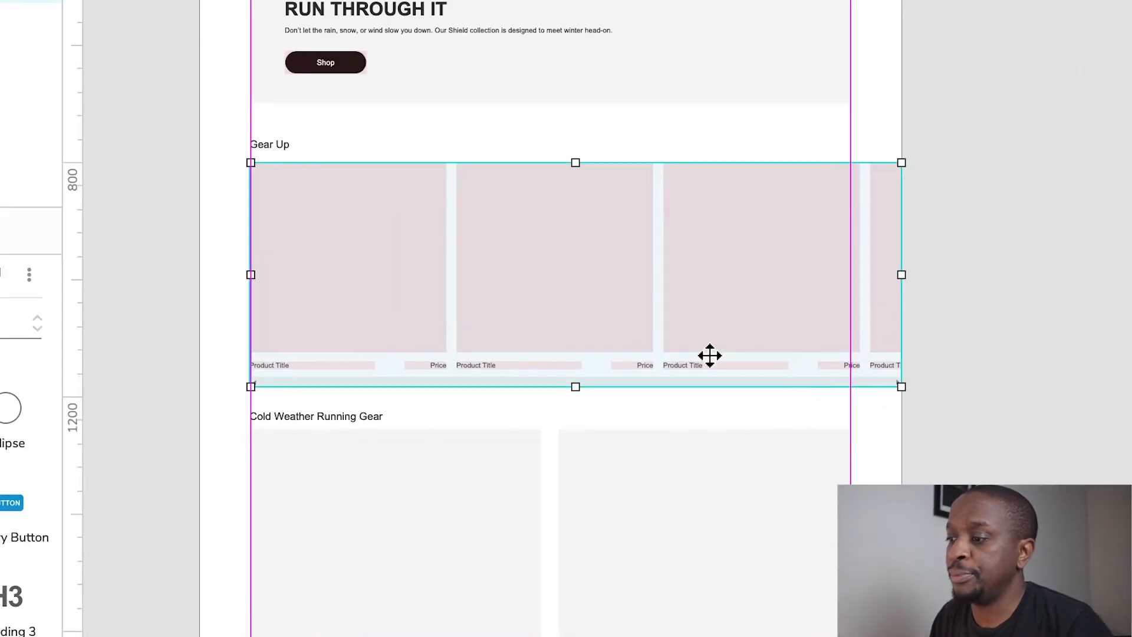
{"action": "mouse_move", "coordinate": [578, 289]}
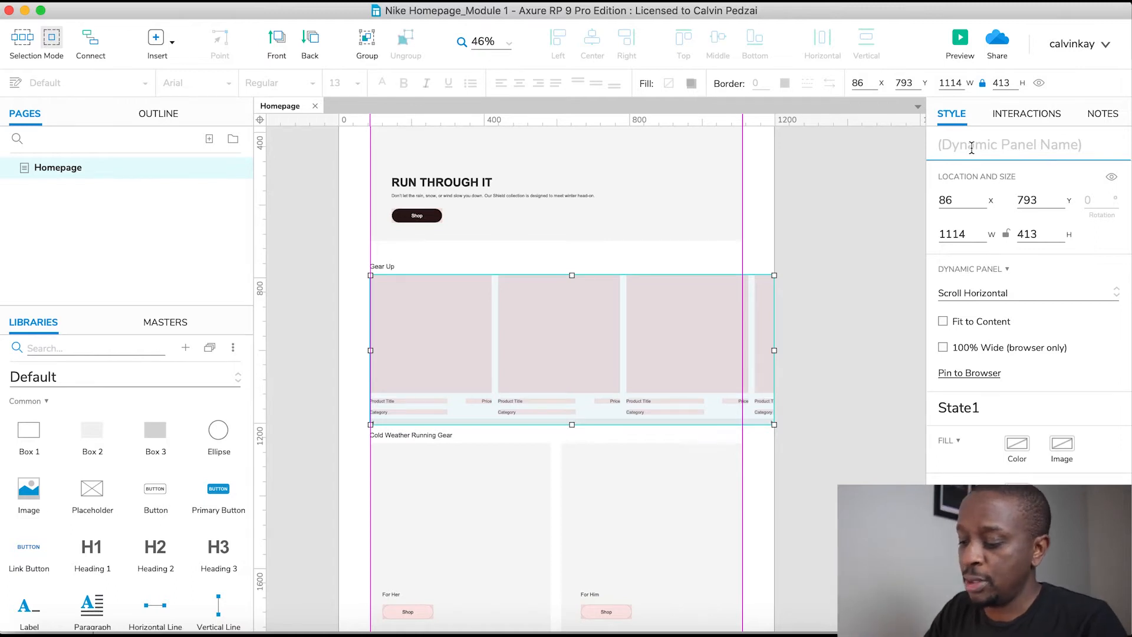
Name the Gear Up dynamic panel ProductCarousel
{"action": "type", "text": "Product"}
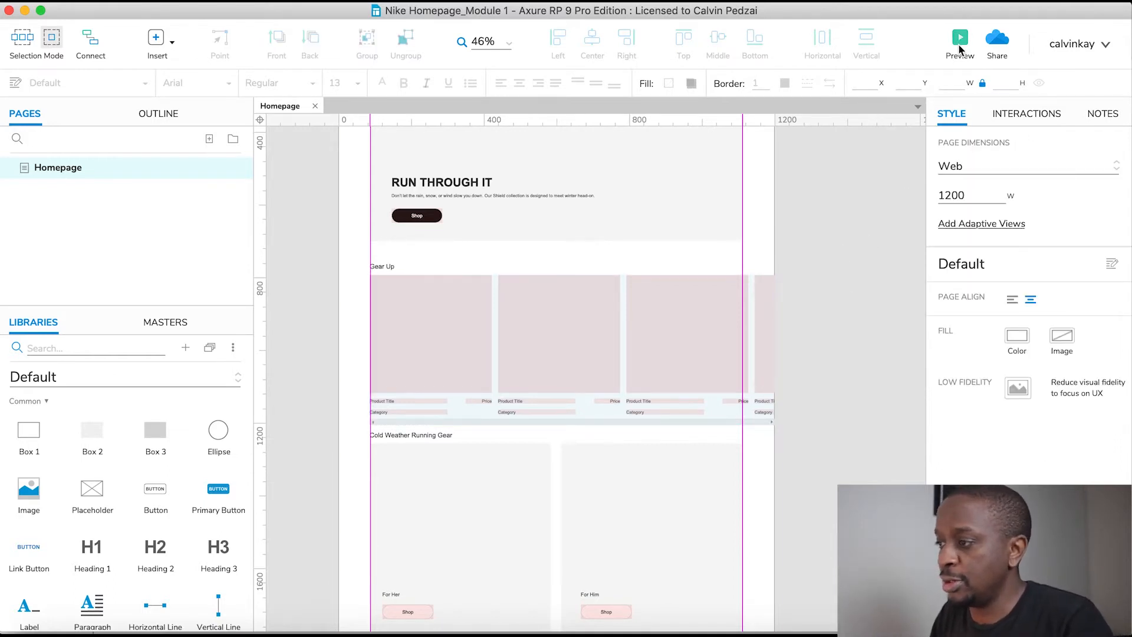
Preview the homepage in Chrome and confirm the Gear Up row scrolls sideways
{"action": "left_click", "coordinate": [959, 36]}
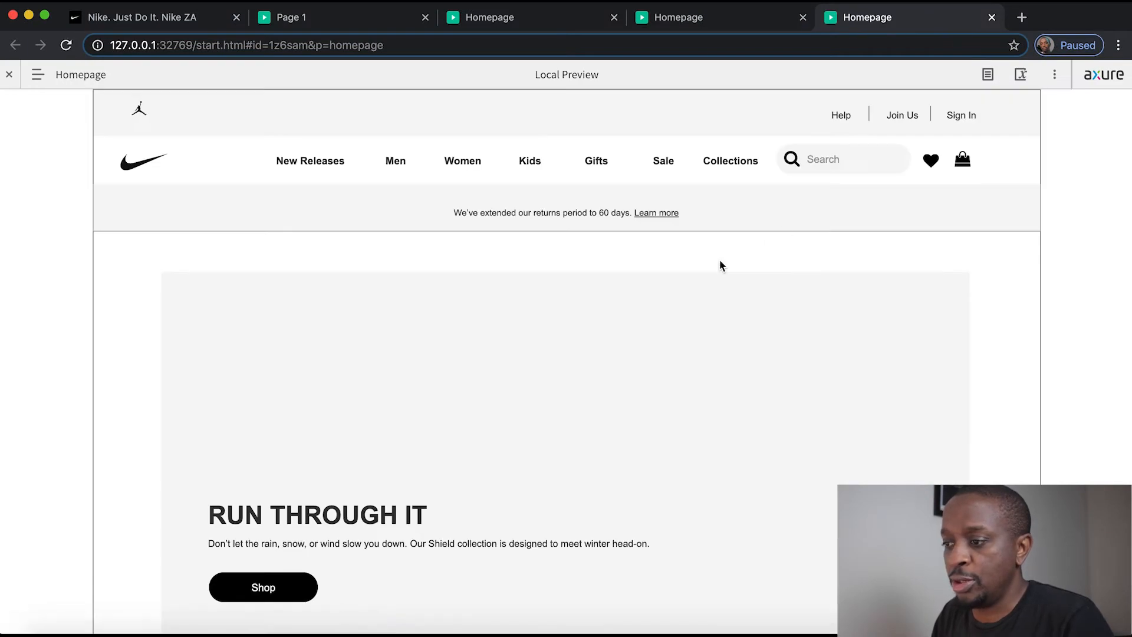
{"action": "scroll", "scroll_direction": "down", "scroll_amount": 3}
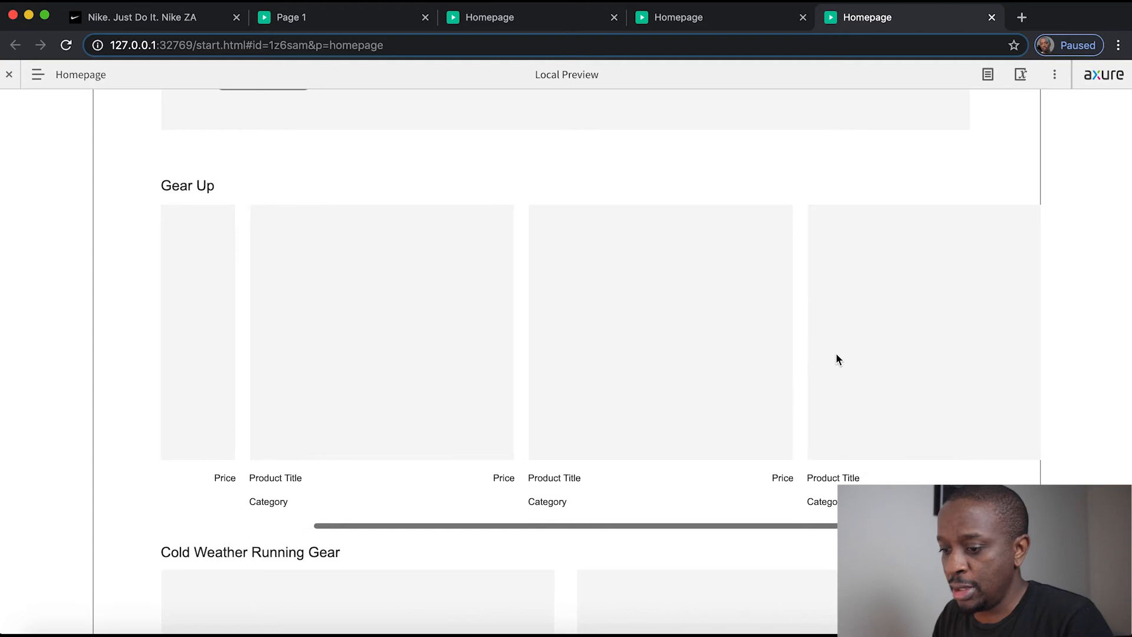
{"action": "scroll", "scroll_direction": "right", "scroll_amount": 3}
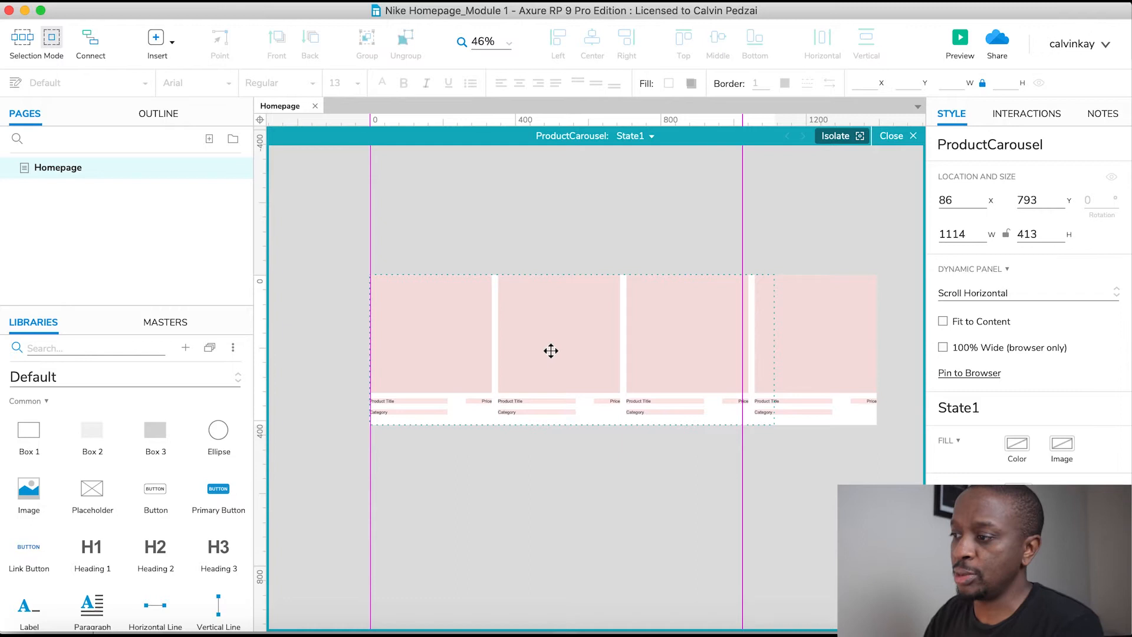
{"action": "mouse_move", "coordinate": [574, 181]}
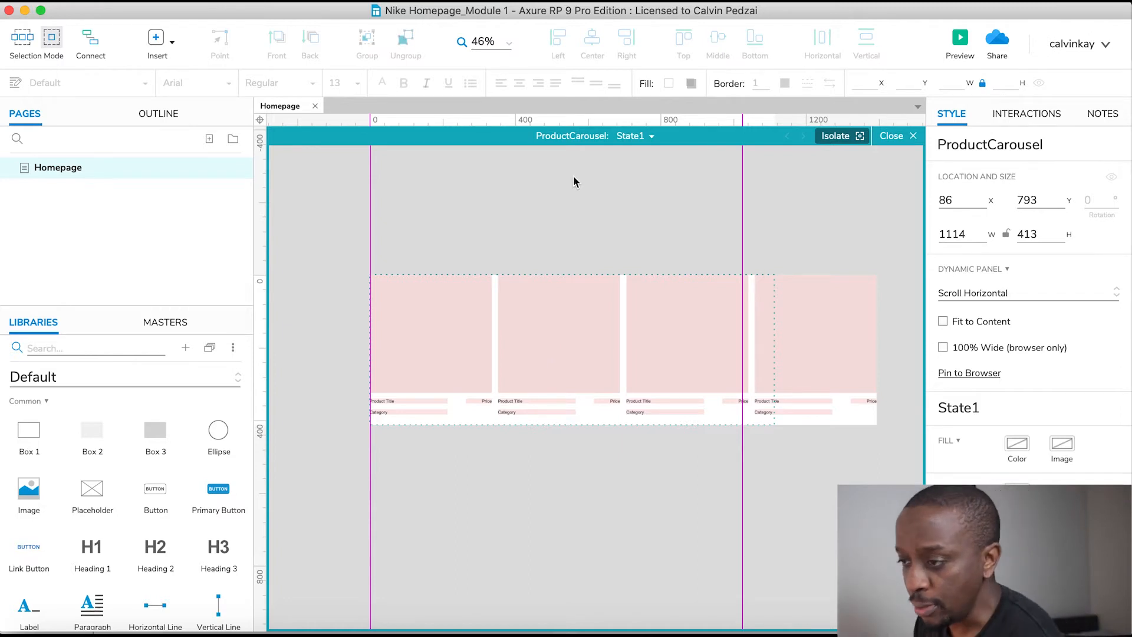
{"action": "mouse_move", "coordinate": [584, 142]}
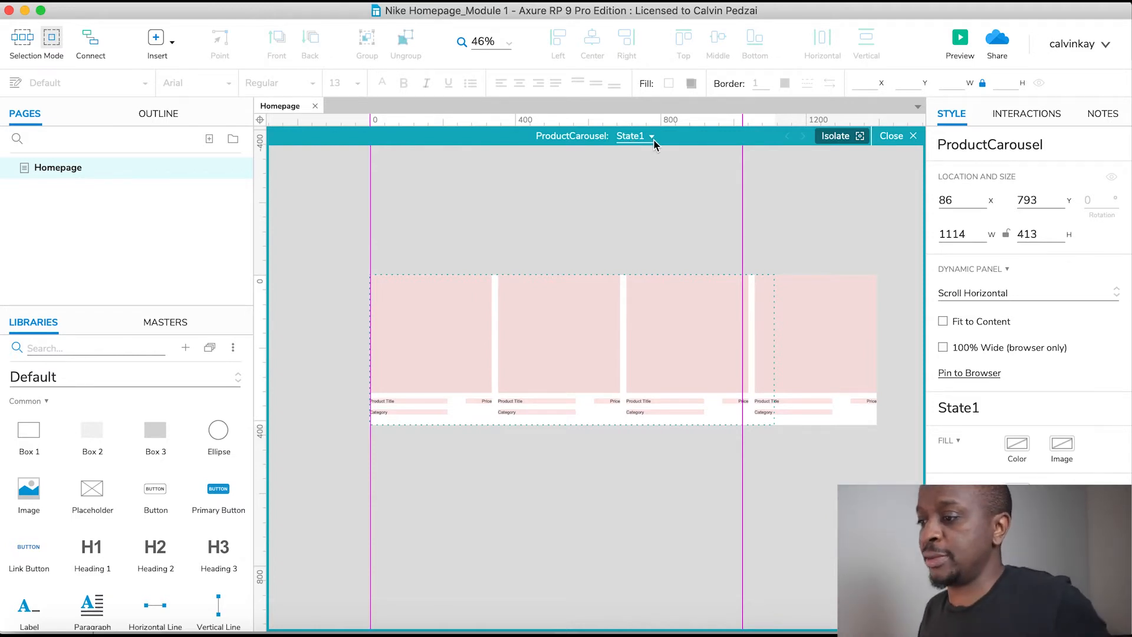
Check the ProductCarousel state dropdown inside State1 and dismiss it
{"action": "left_click", "coordinate": [649, 135]}
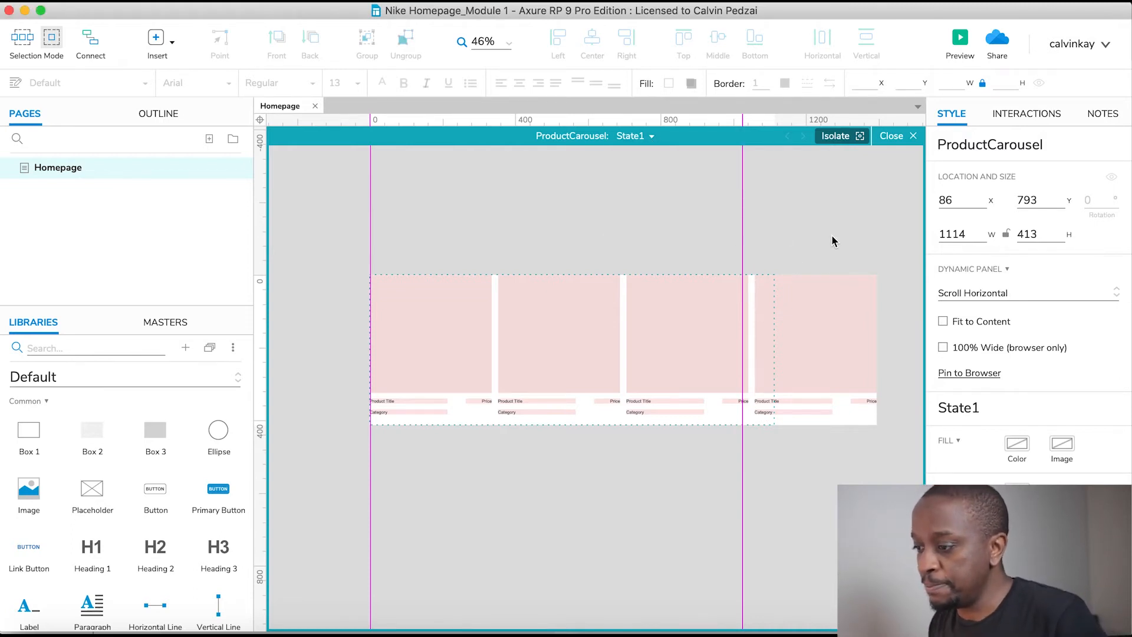
{"action": "left_click", "coordinate": [430, 336]}
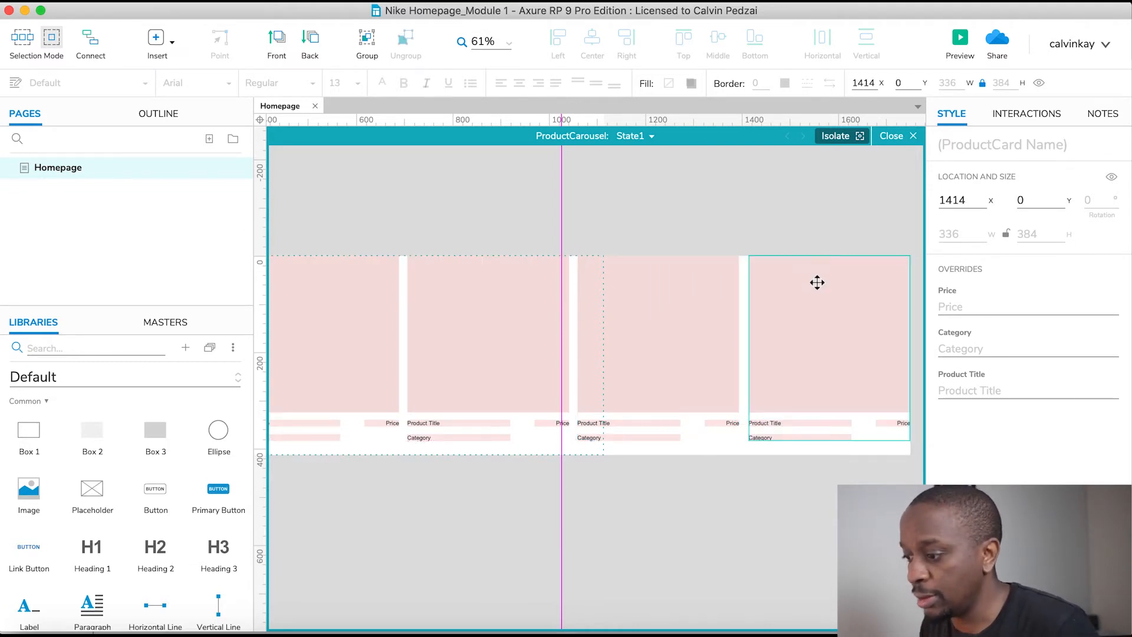
Place another product card at the row's right end in State1, then close the state
{"action": "scroll", "scroll_direction": "left", "scroll_amount": 3}
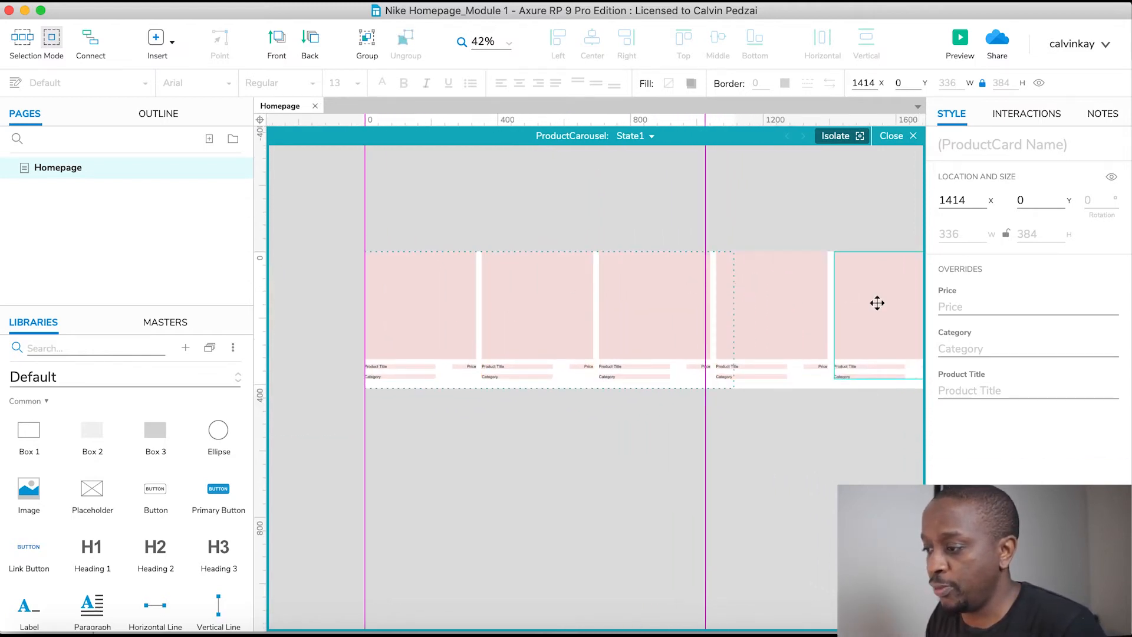
{"action": "scroll", "scroll_direction": "right", "scroll_amount": 3}
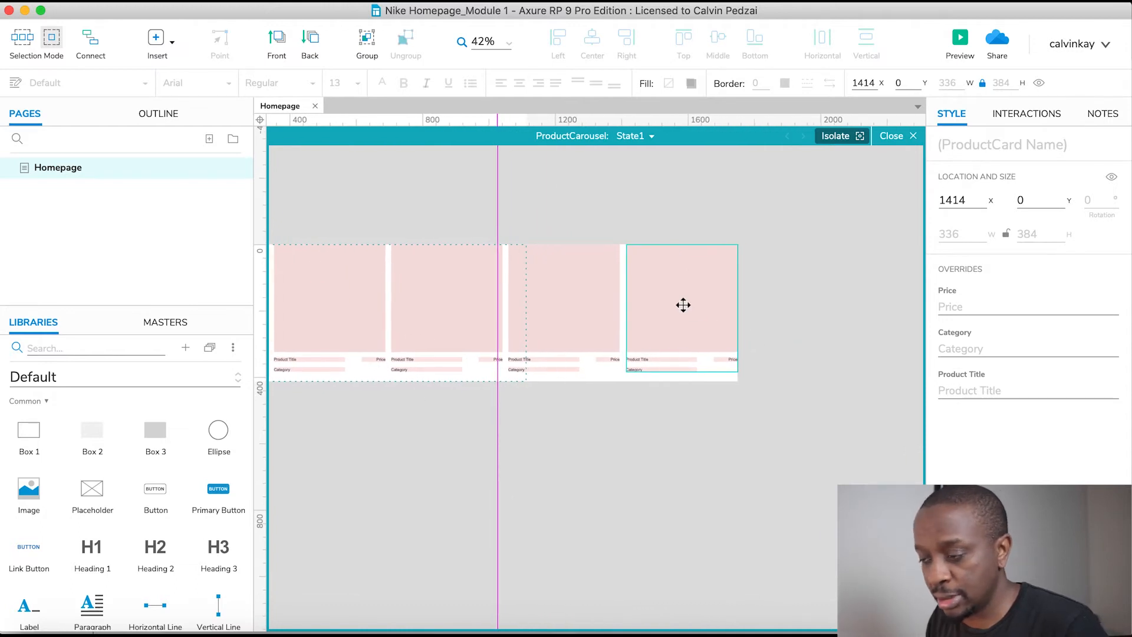
{"action": "left_click_drag", "start_coordinate": [682, 304], "coordinate": [809, 317]}
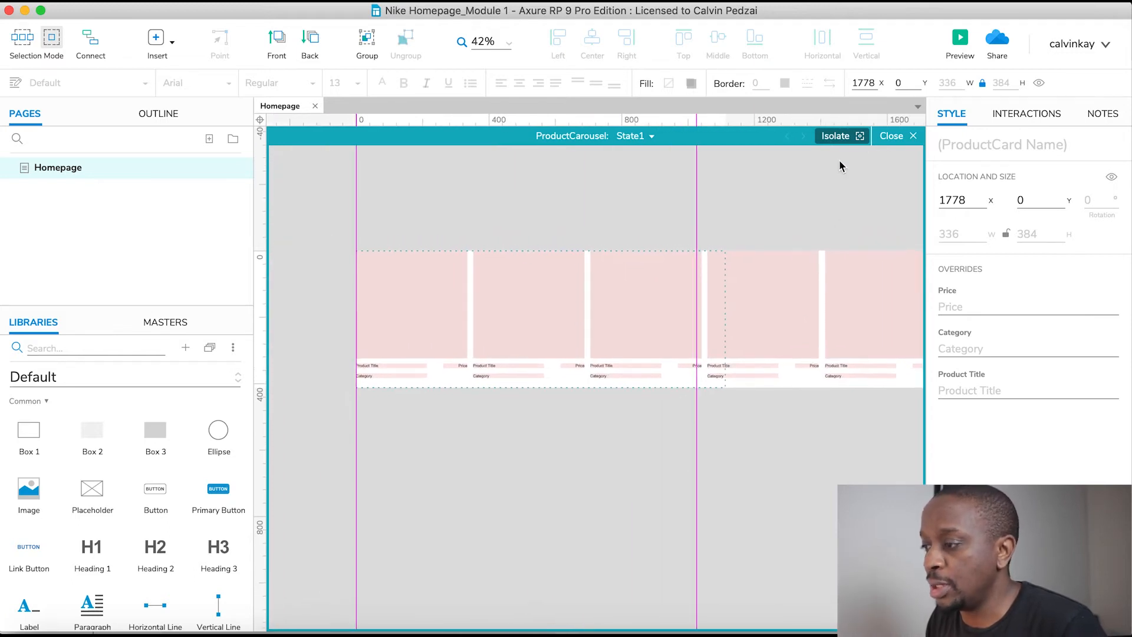
{"action": "left_click", "coordinate": [892, 136]}
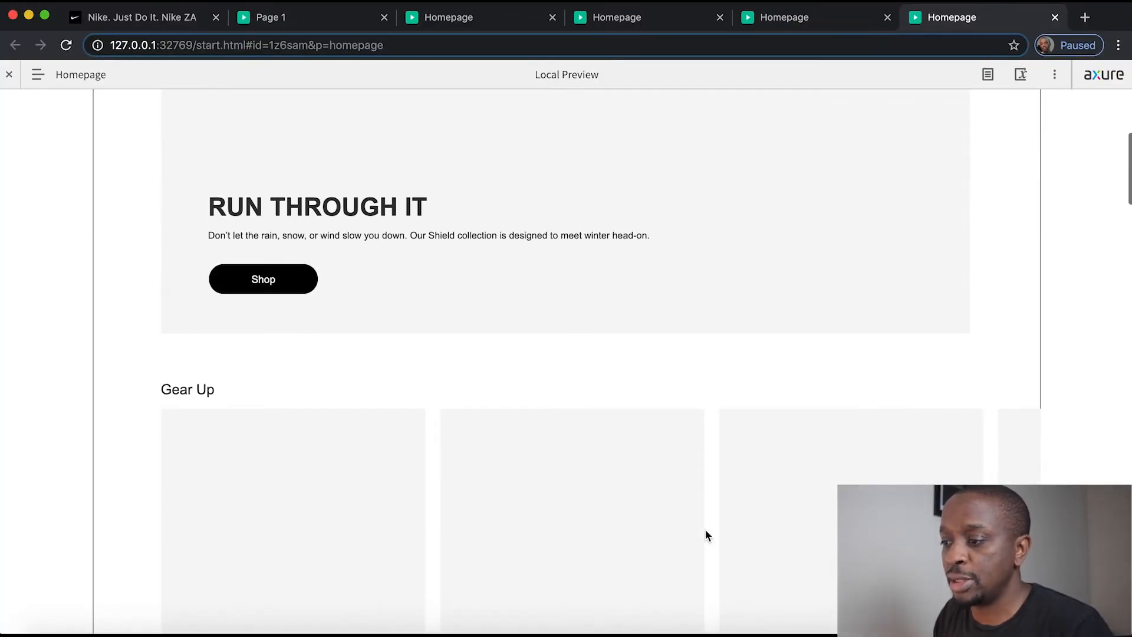
Relaunch the homepage preview in Chrome with the extended Gear Up carousel
{"action": "scroll", "scroll_direction": "down", "scroll_amount": 3}
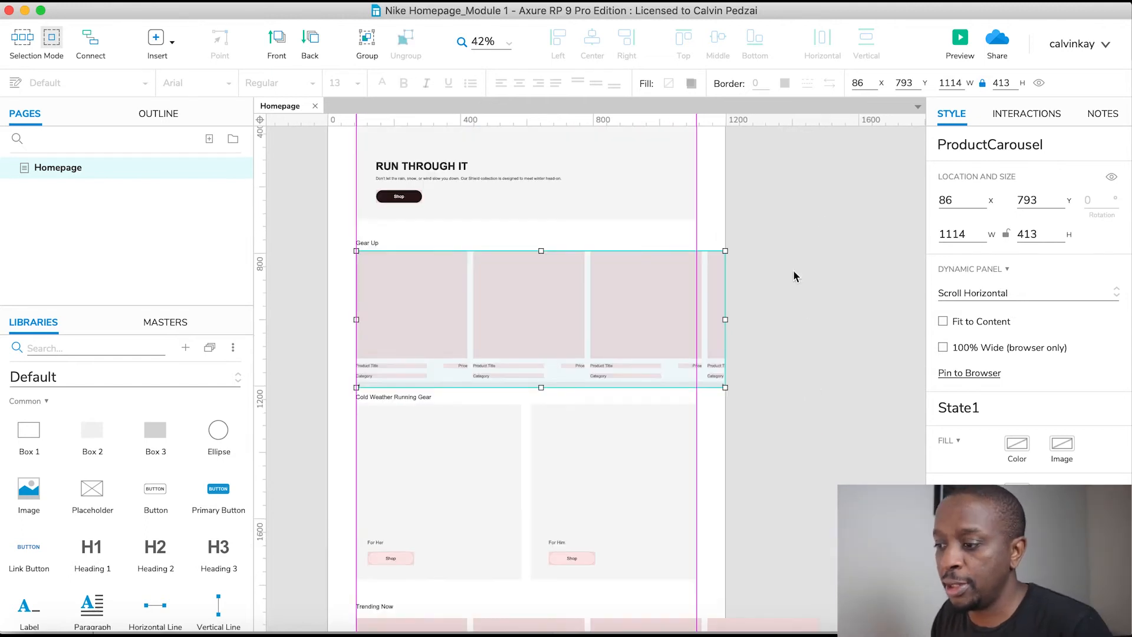
{"action": "mouse_move", "coordinate": [959, 38]}
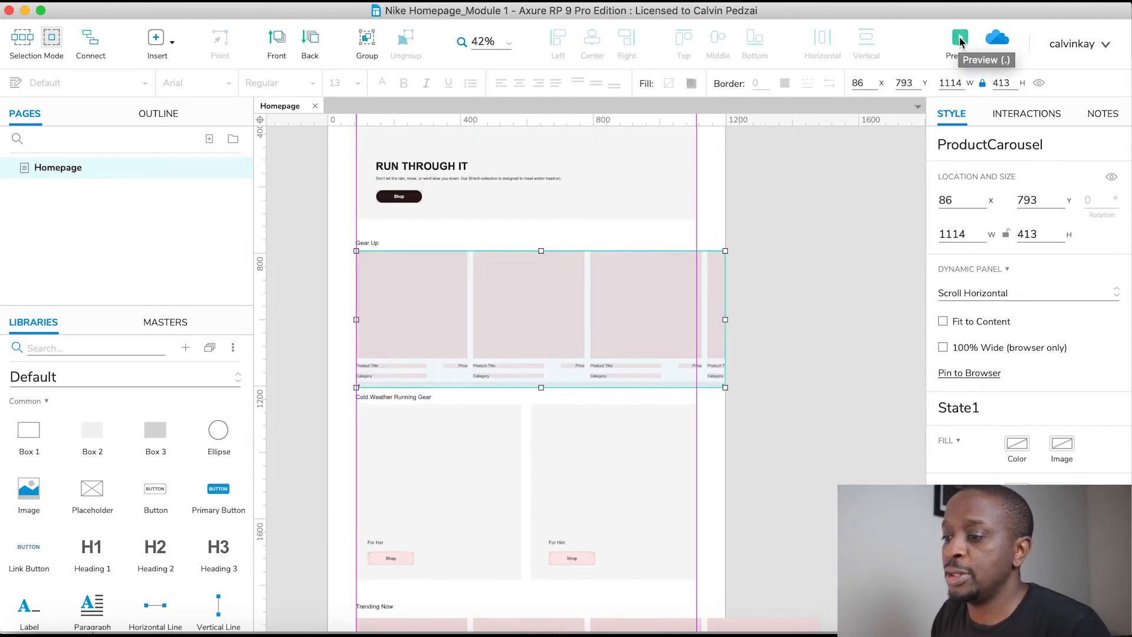
{"action": "left_click", "coordinate": [959, 38]}
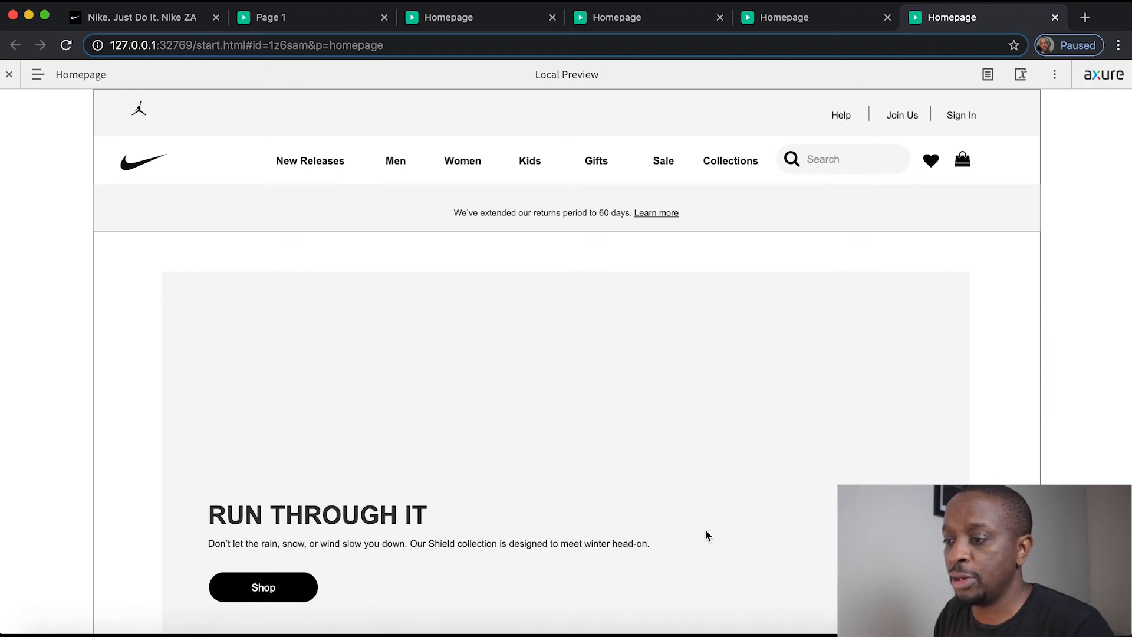
Scroll the preview to Gear Up, then return to the Axure wireframe
{"action": "scroll", "scroll_direction": "down", "scroll_amount": 3}
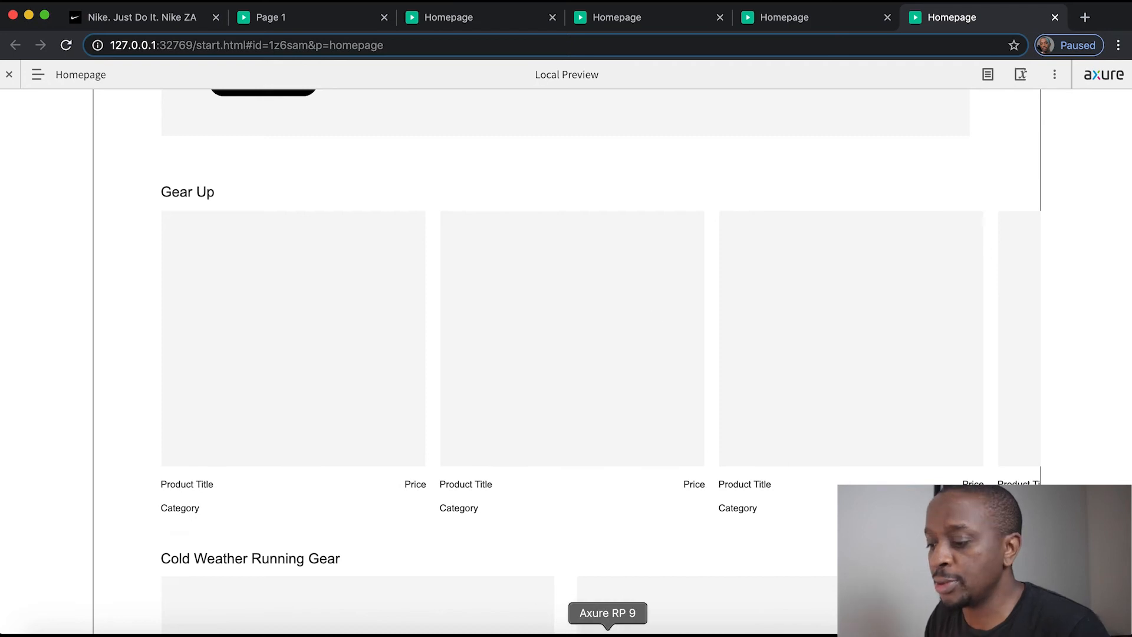
{"action": "left_click", "coordinate": [607, 613]}
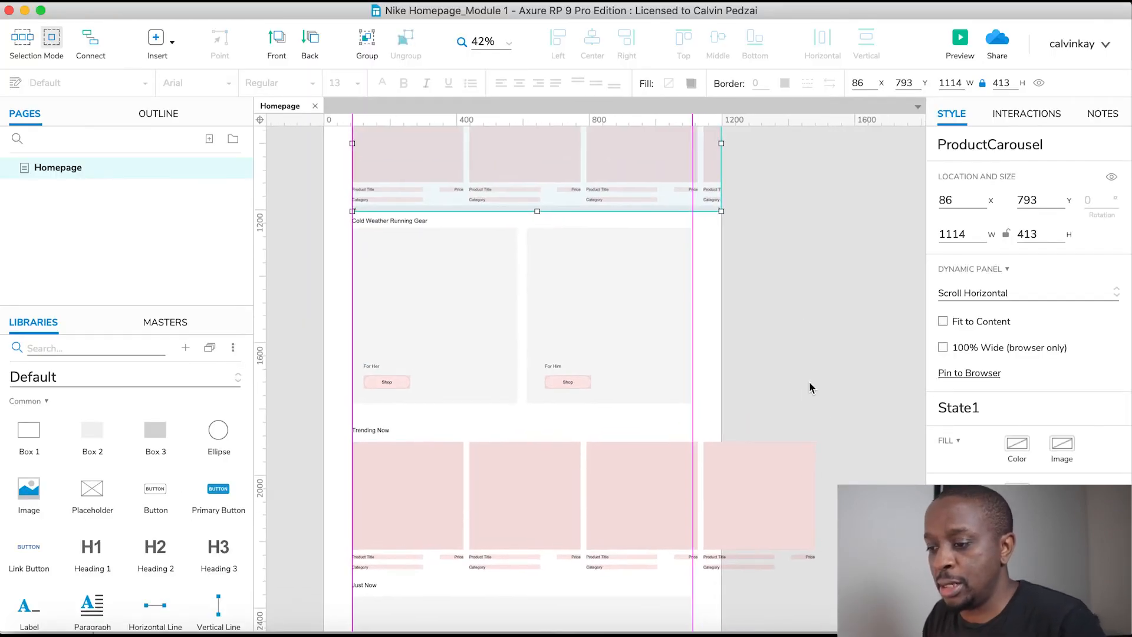
{"action": "left_click", "coordinate": [524, 502]}
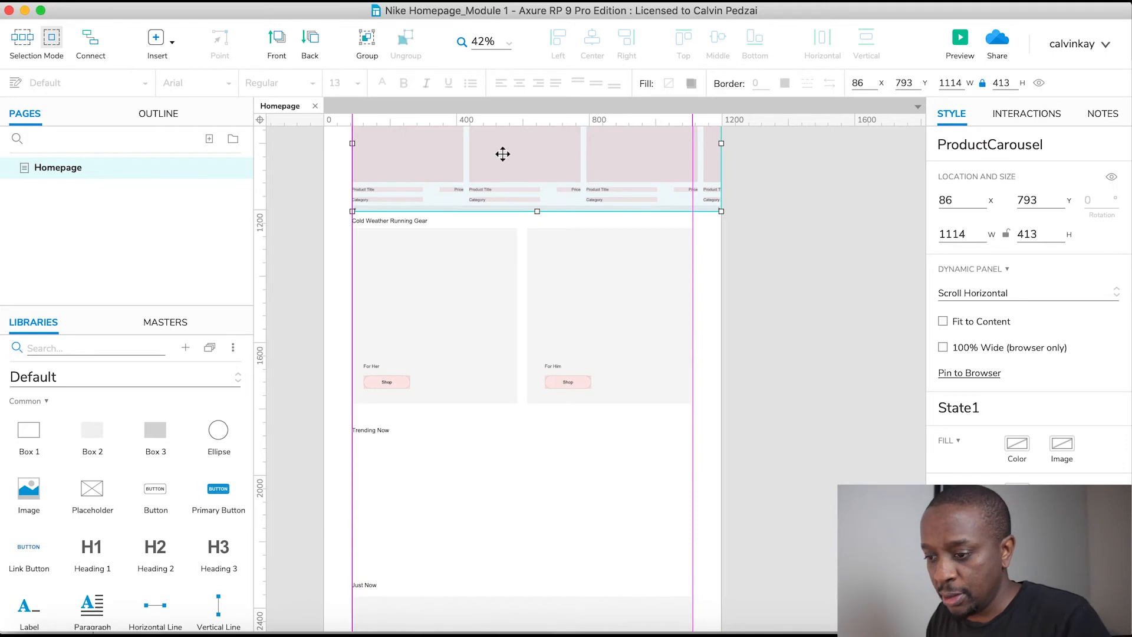
Duplicate the ProductCarousel panel beneath the Trending Now heading
{"action": "left_click_drag", "start_coordinate": [502, 154], "coordinate": [509, 520]}
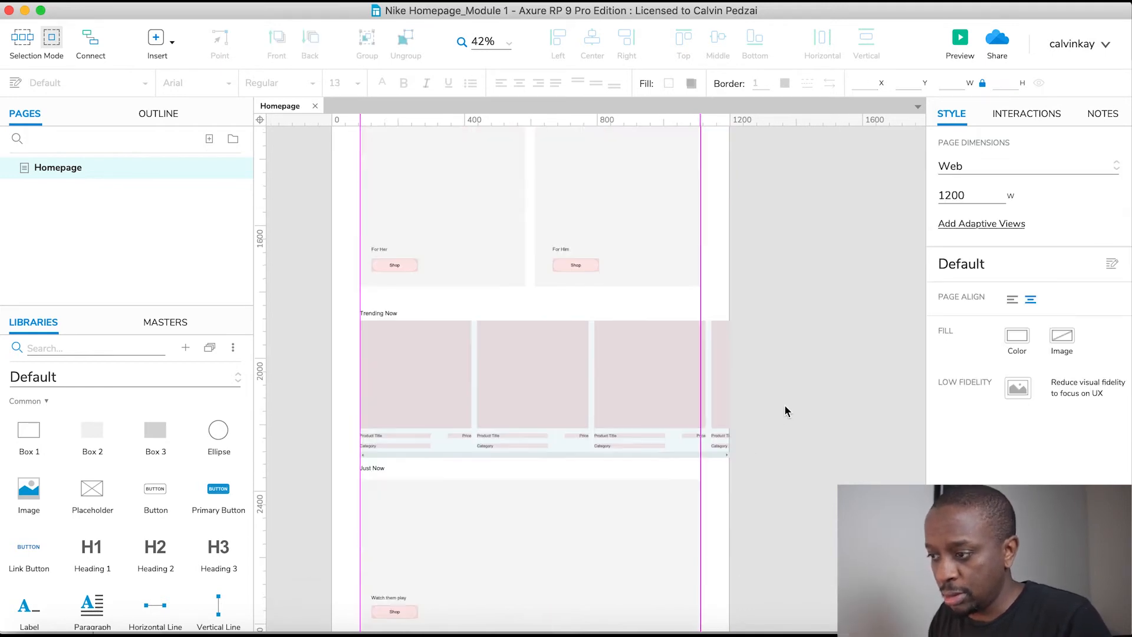
{"action": "scroll", "scroll_direction": "down", "scroll_amount": 3}
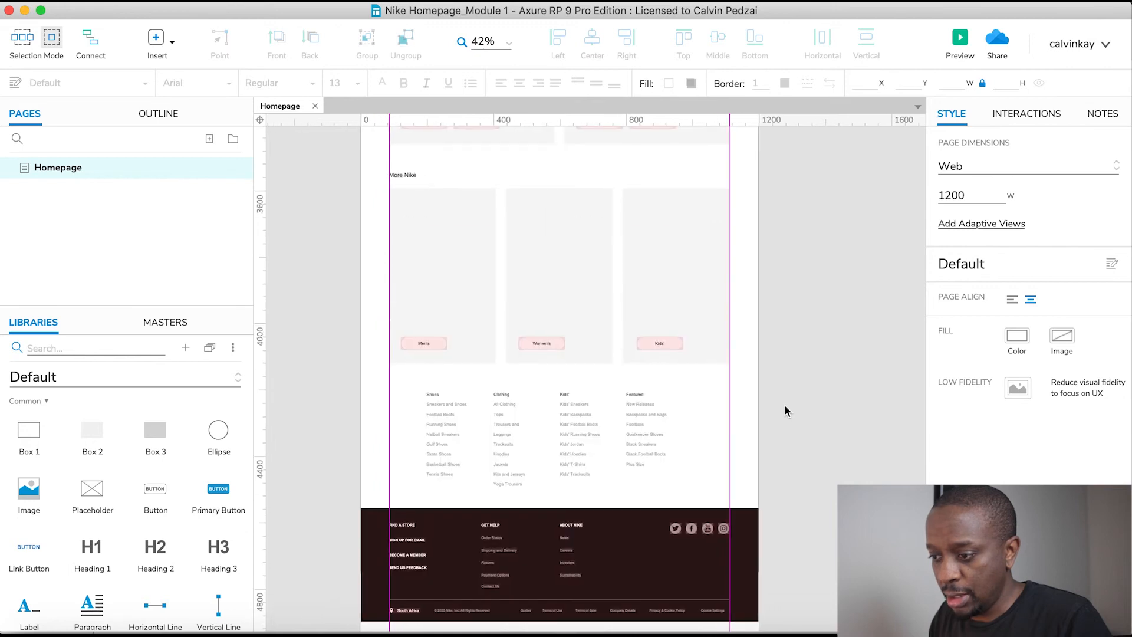
{"action": "scroll", "scroll_direction": "up", "scroll_amount": 3}
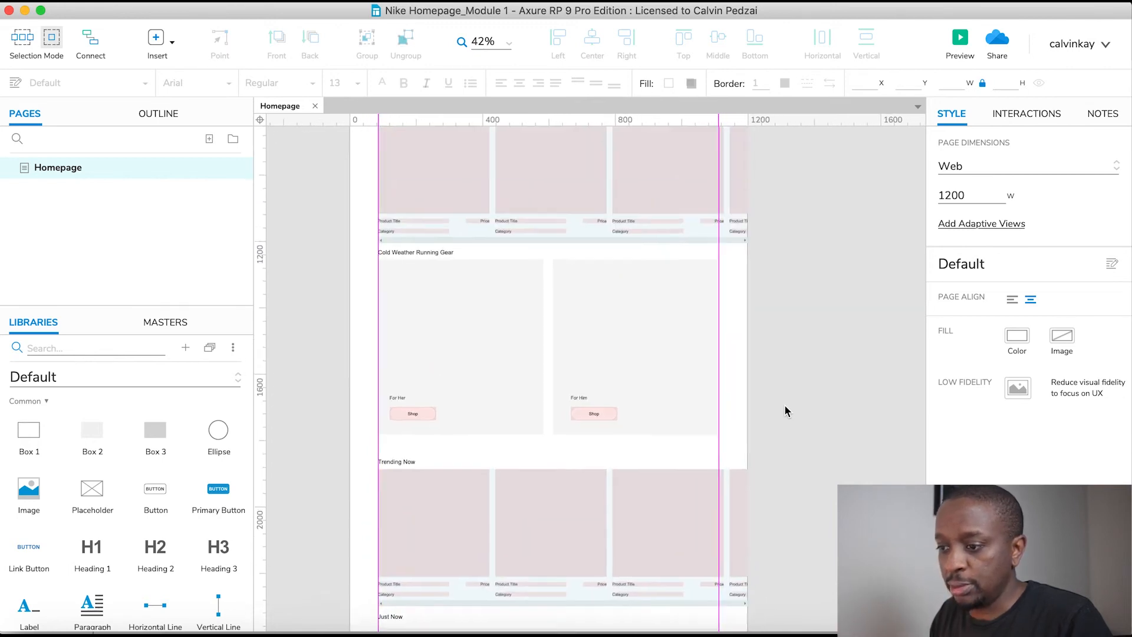
{"action": "scroll", "scroll_direction": "down", "scroll_amount": 3}
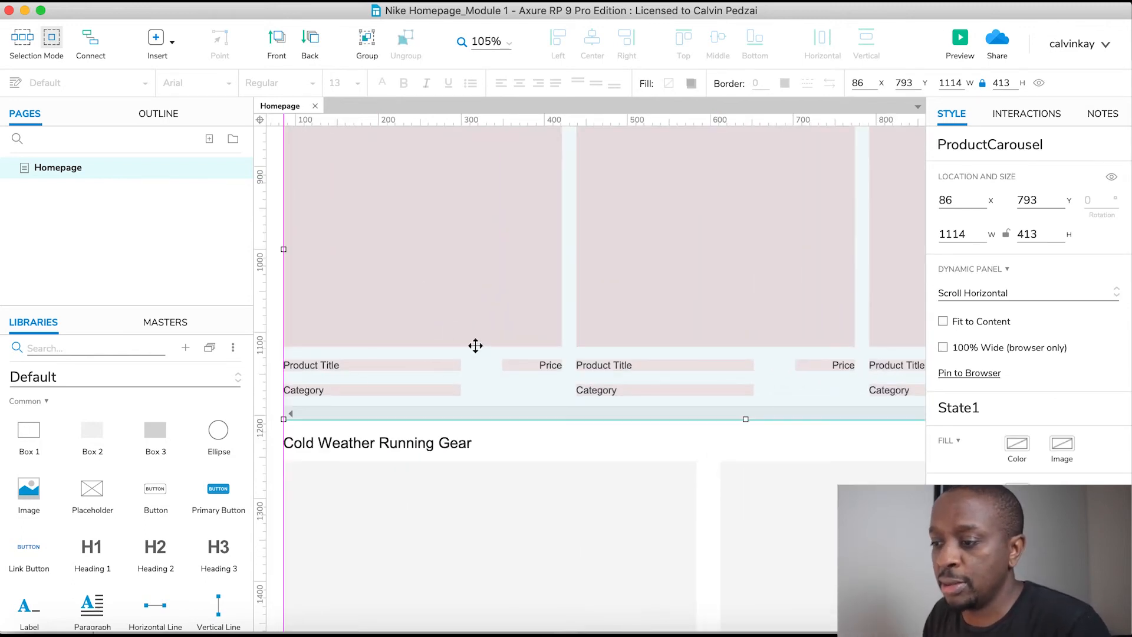
{"action": "mouse_move", "coordinate": [470, 347]}
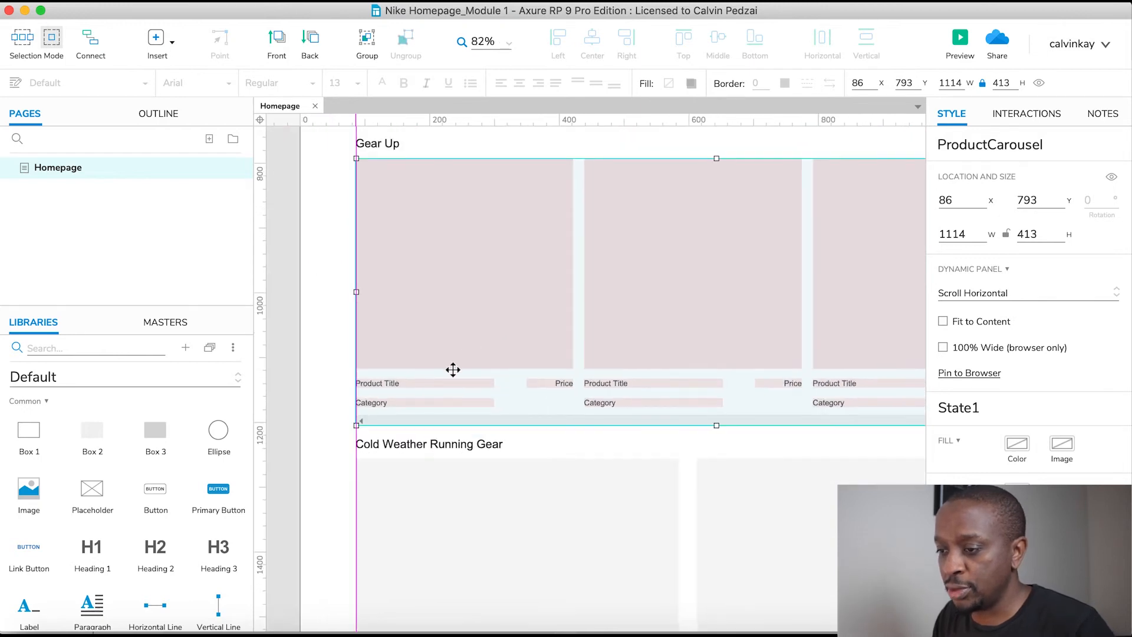
Open the Gear Up ProductCarousel dynamic panel at State1 to edit its cards
{"action": "double_click", "coordinate": [464, 263]}
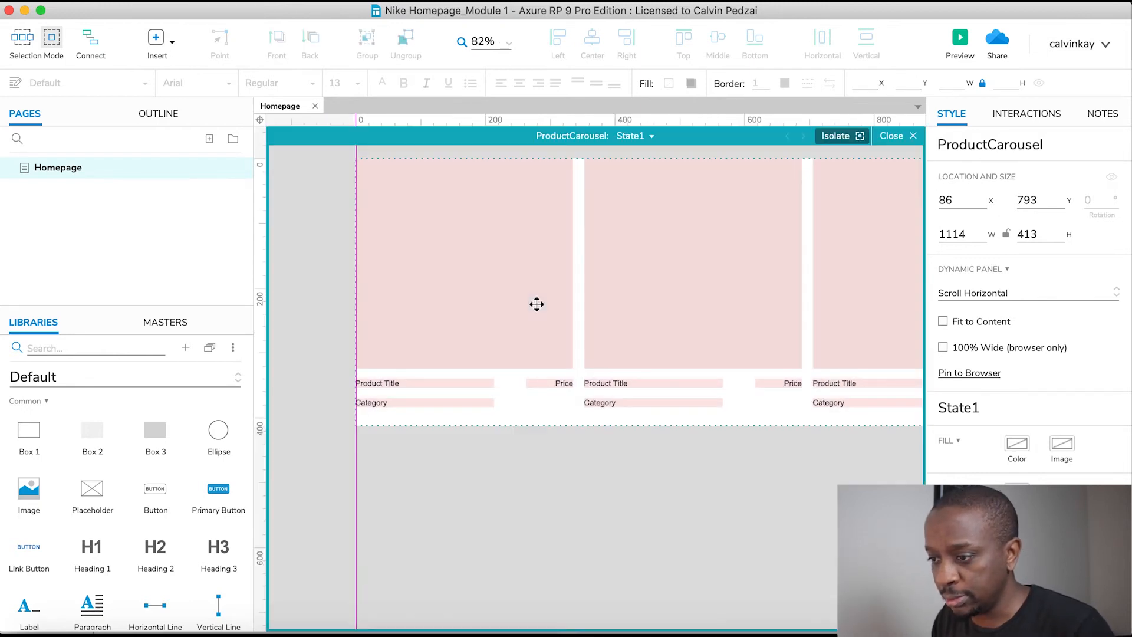
Select the first Gear Up ProductCard for overrides, then switch to the live Nike site
{"action": "left_click", "coordinate": [465, 274]}
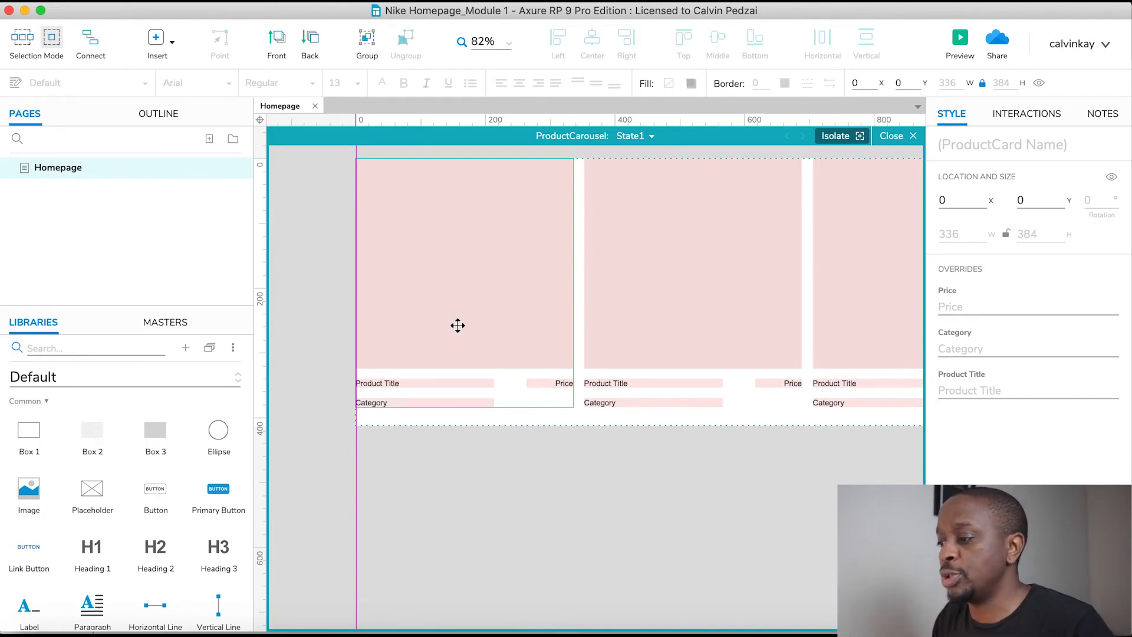
{"action": "mouse_move", "coordinate": [957, 304]}
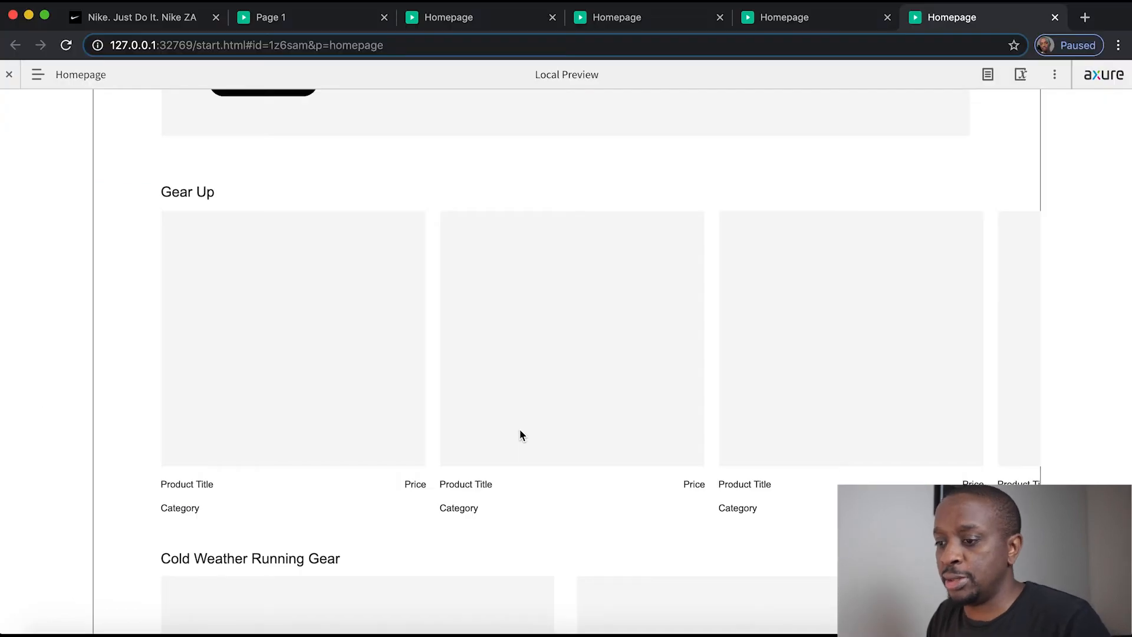
{"action": "left_click", "coordinate": [136, 17]}
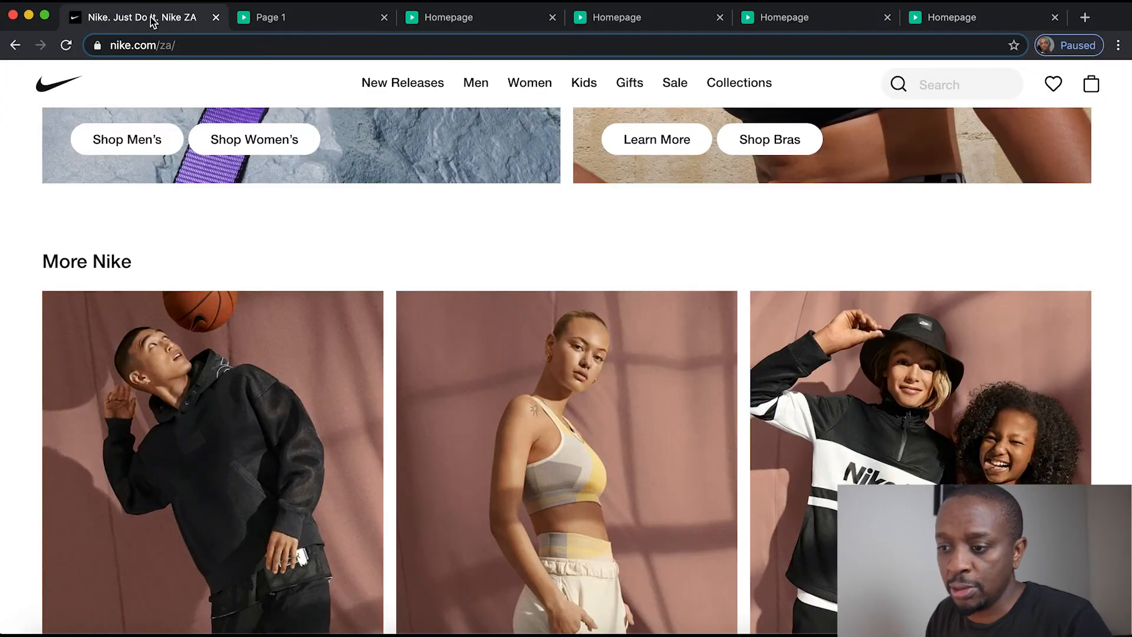
Scroll the Nike site to the product row showing Nike Air Force 1 '07 and its price
{"action": "scroll", "scroll_direction": "down", "scroll_amount": 3}
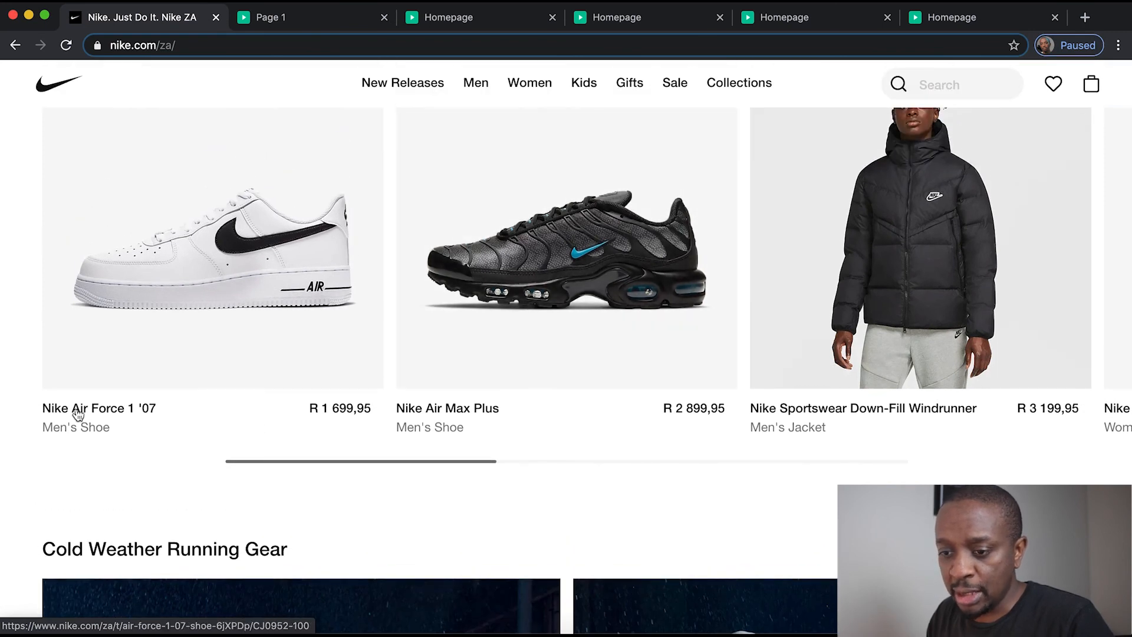
{"action": "mouse_move", "coordinate": [85, 407]}
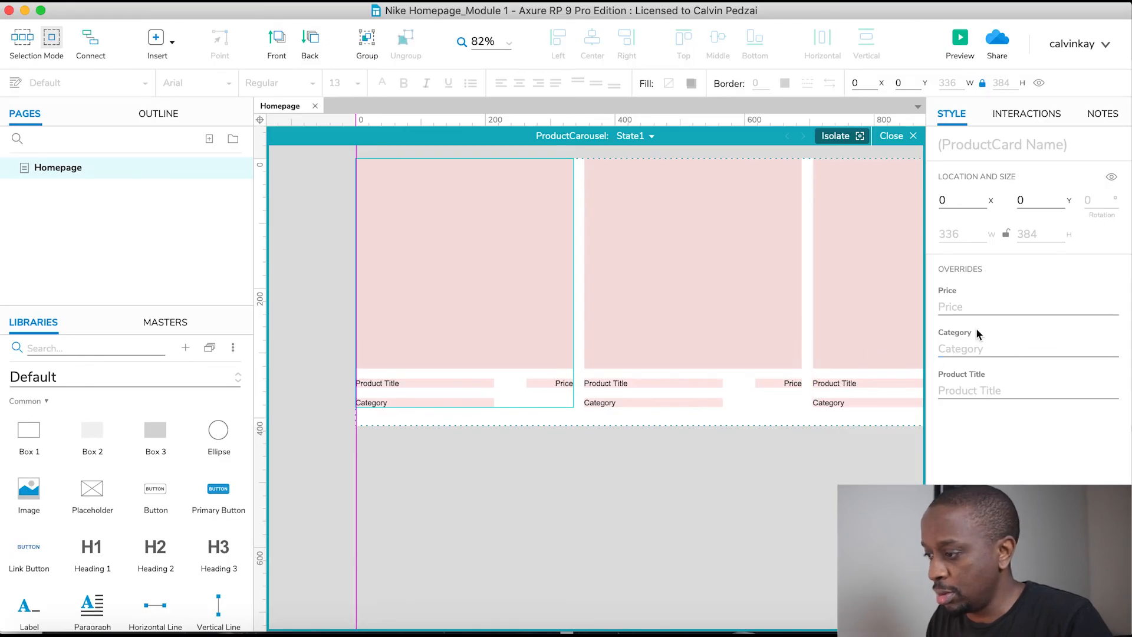
Override the first card with title Nike Air Force 1, category Men's Shoe, price R 1699.95
{"action": "type", "text": "Nike Air Force 1"}
{"action": "type", "text": "R 1699.95"}
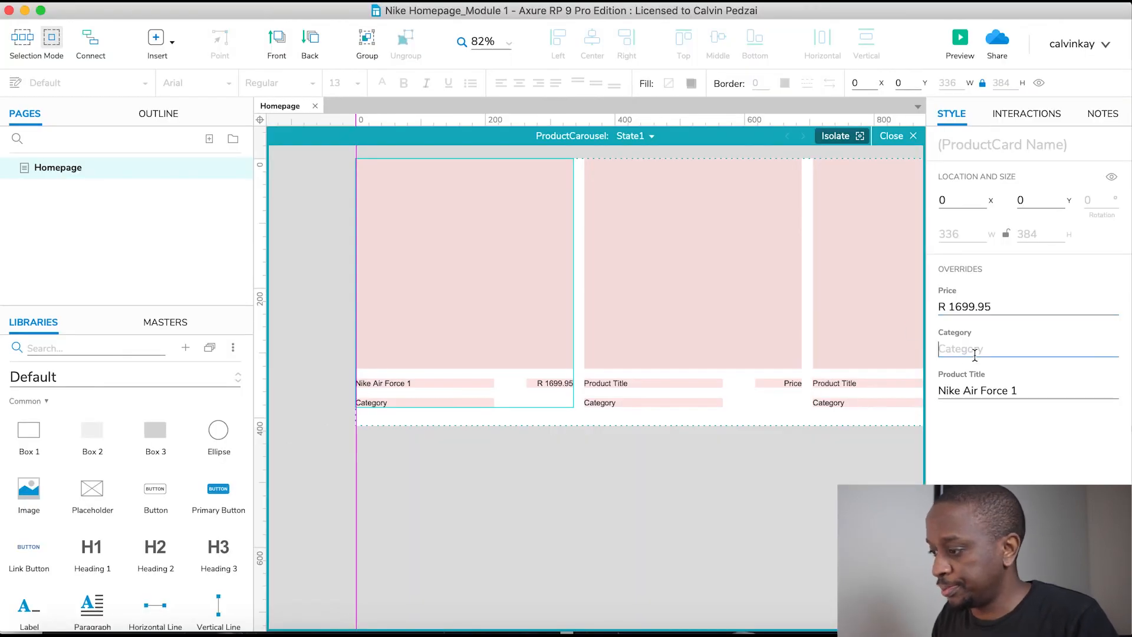
{"action": "type", "text": "Men's"}
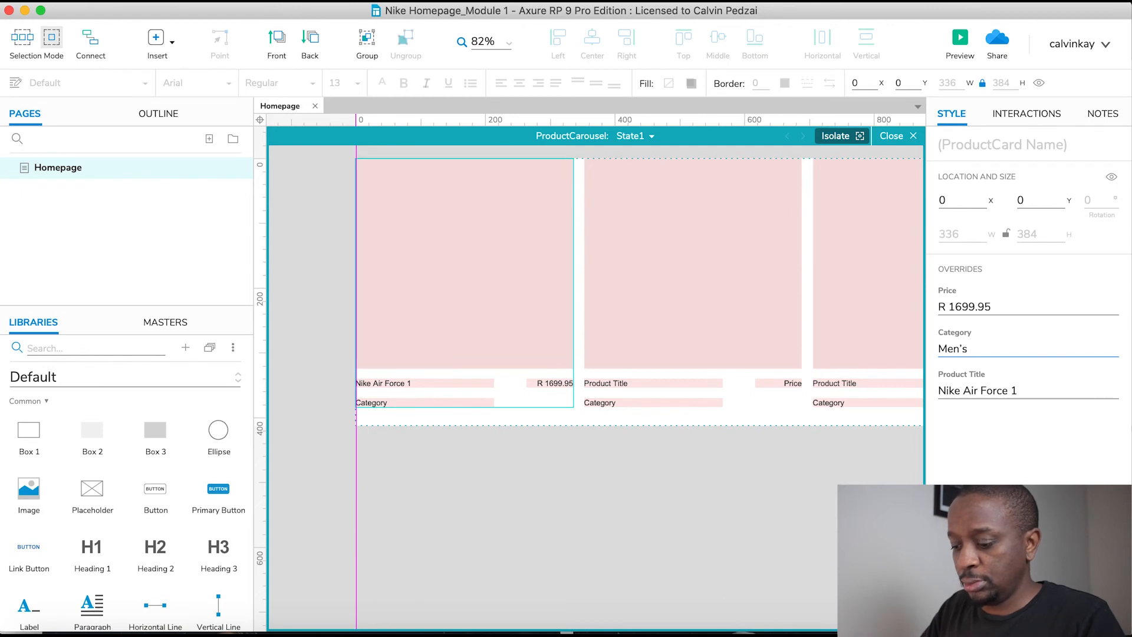
{"action": "type", "text": "Shoe"}
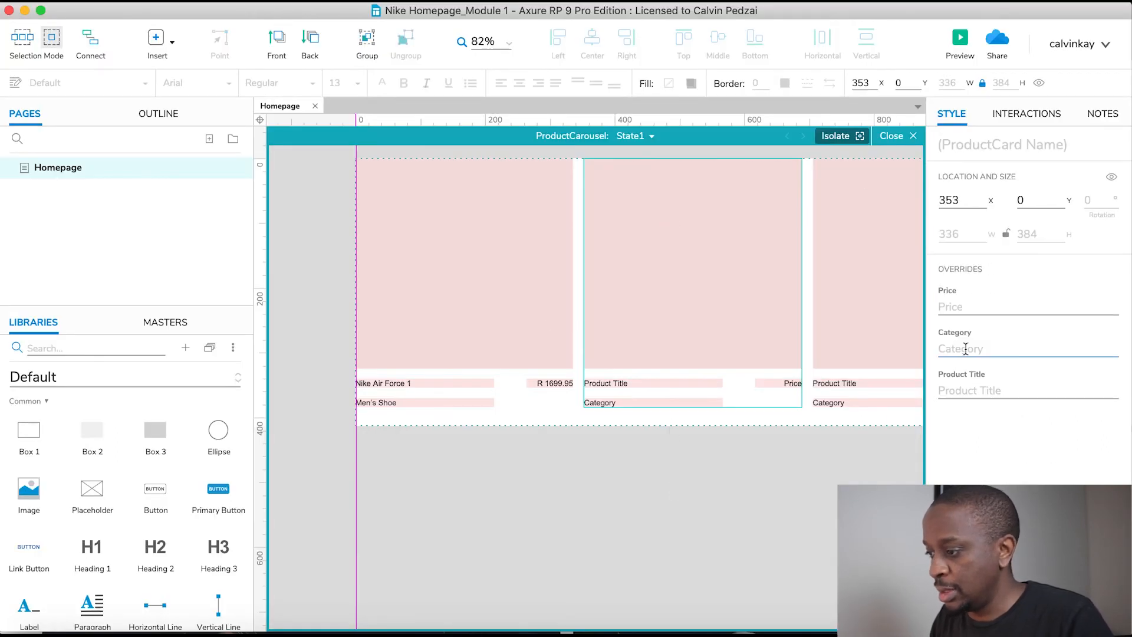
Override the second card with title Nike Air Max Plus, category Men's Shoe, price R 2899
{"action": "type", "text": "Nike"}
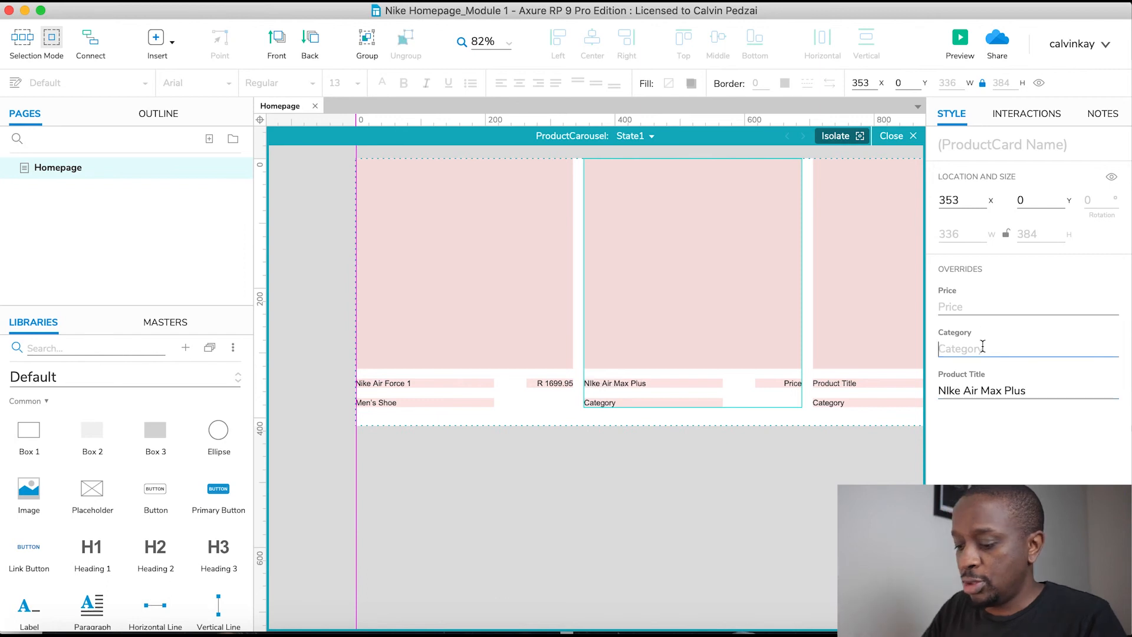
{"action": "type", "text": "Men's Sh"}
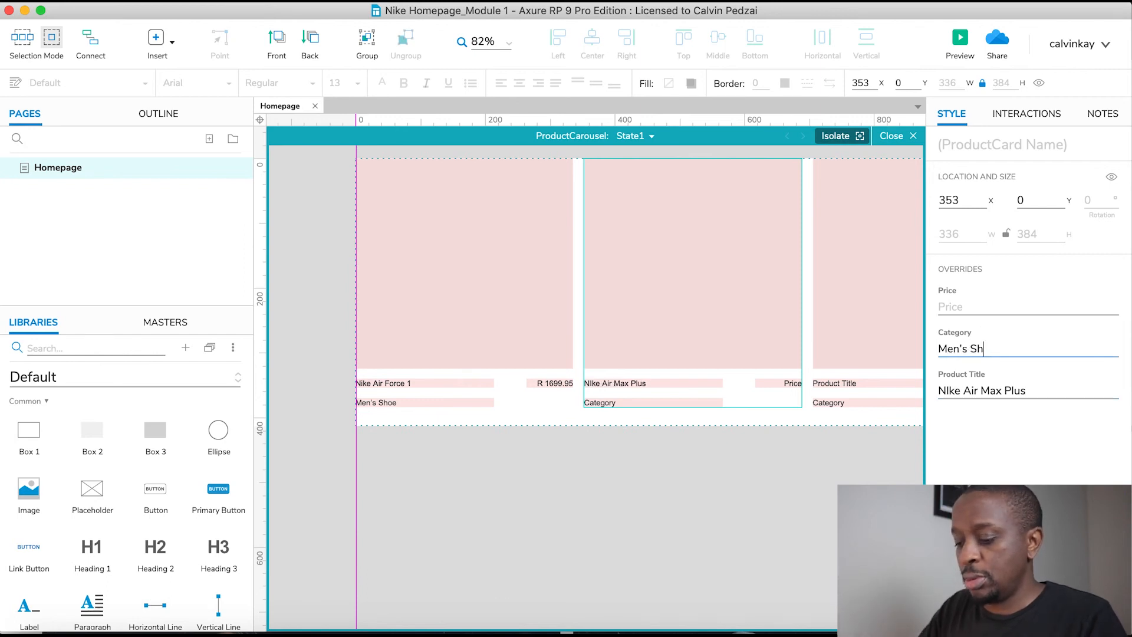
{"action": "type", "text": "oe"}
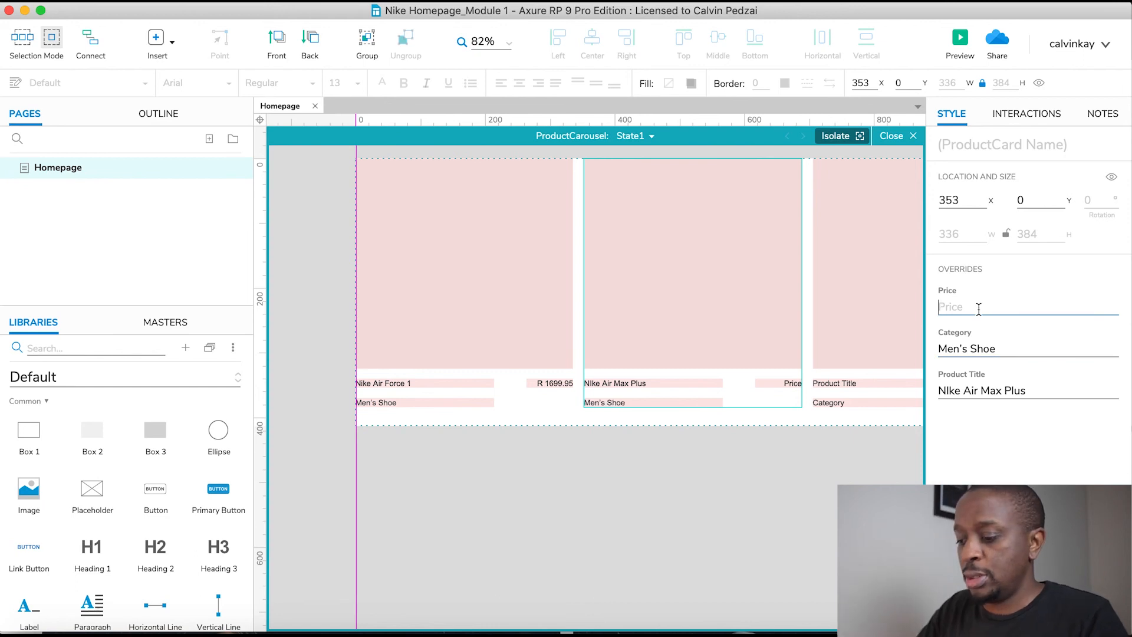
{"action": "type", "text": "2899.00"}
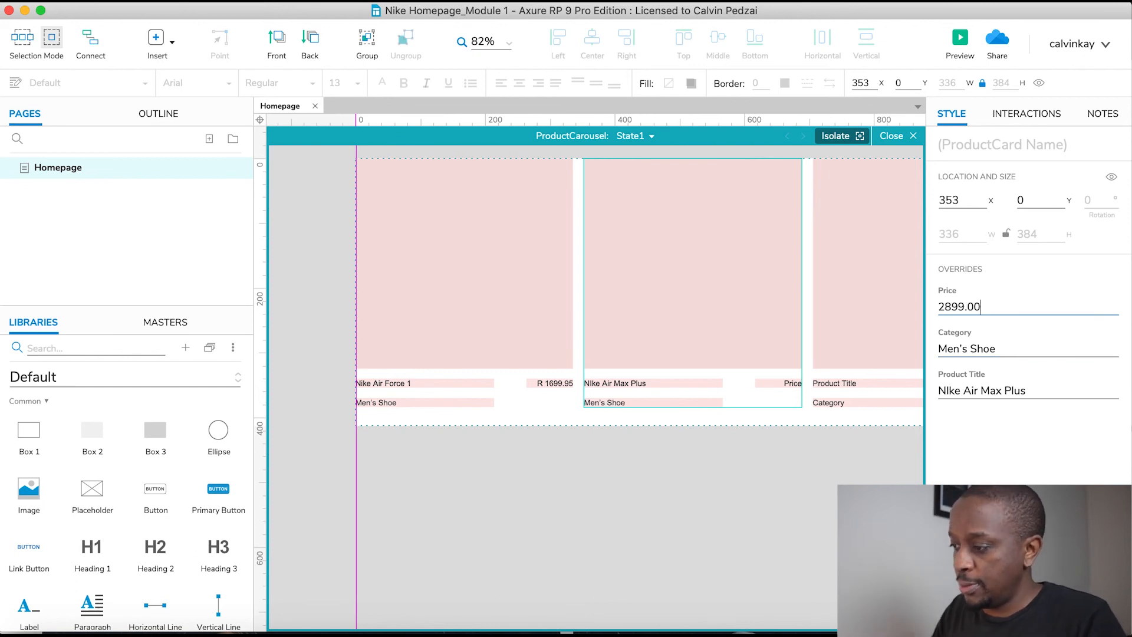
{"action": "type", "text": "R"}
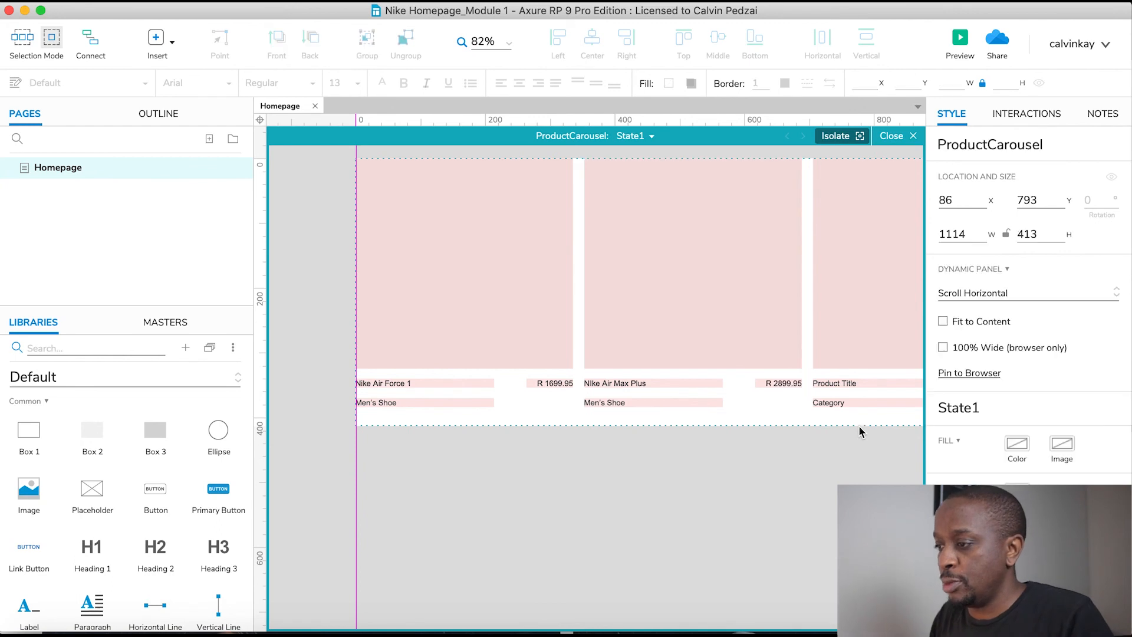
Close State1 editing and return to the full Homepage wireframe with updated Gear Up cards
{"action": "left_click", "coordinate": [893, 136]}
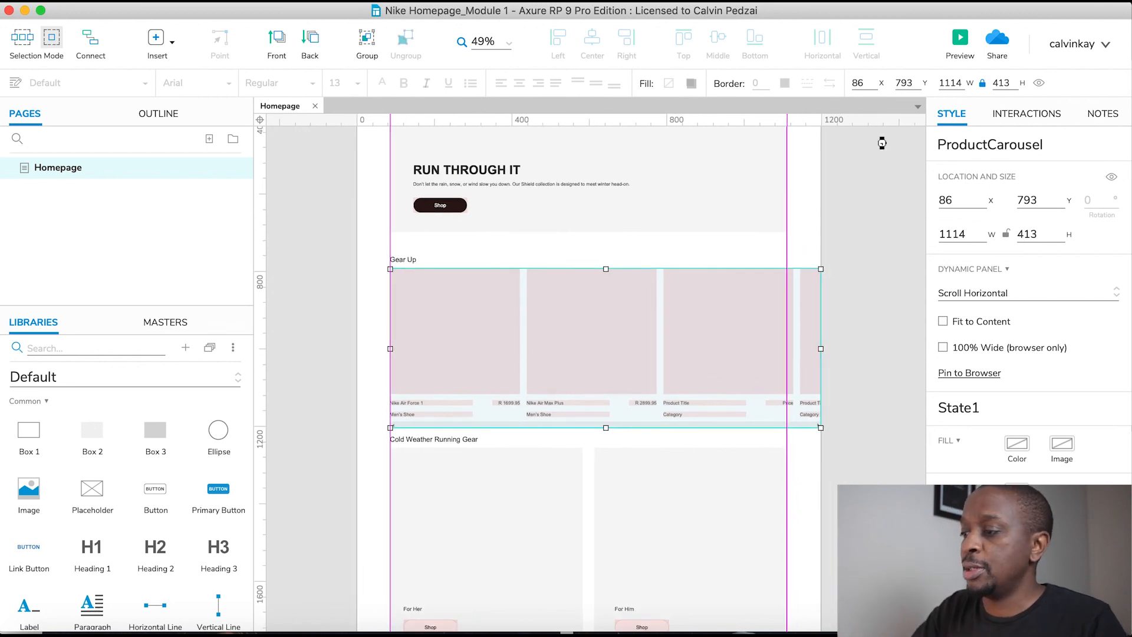
{"action": "mouse_move", "coordinate": [884, 148]}
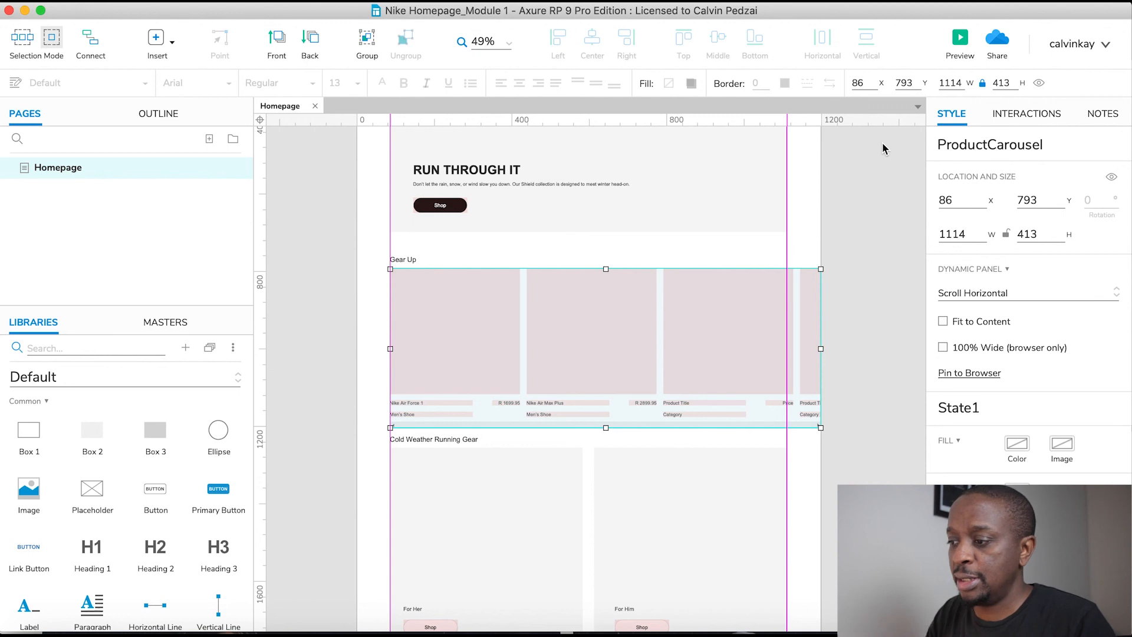
{"action": "scroll", "scroll_direction": "down", "scroll_amount": 3}
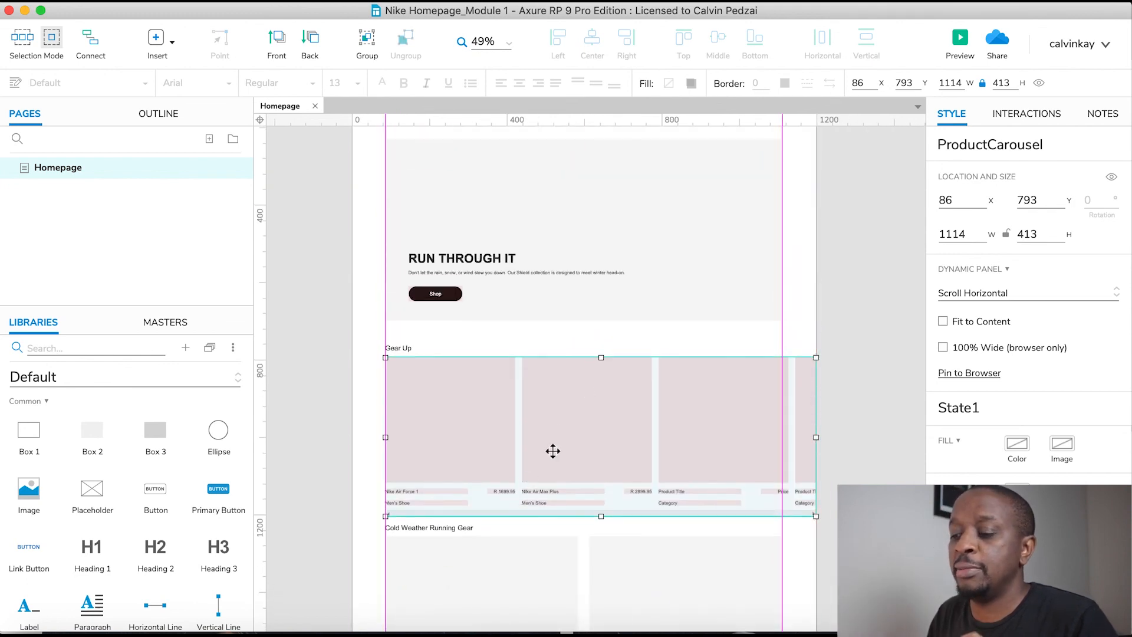
{"action": "mouse_move", "coordinate": [471, 436]}
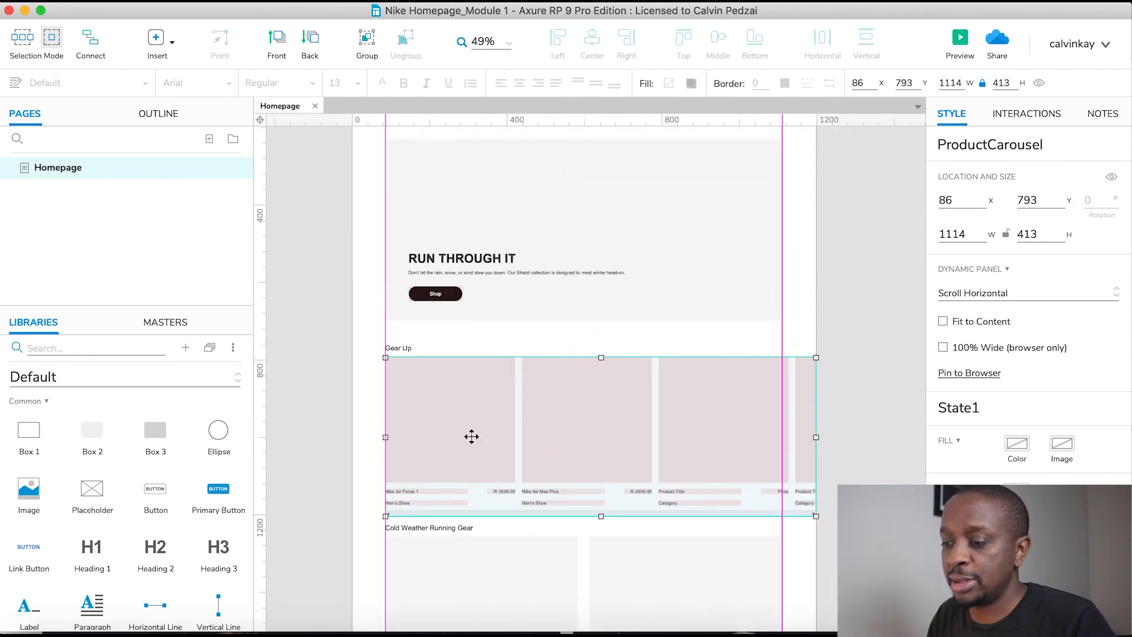
{"action": "mouse_move", "coordinate": [586, 397]}
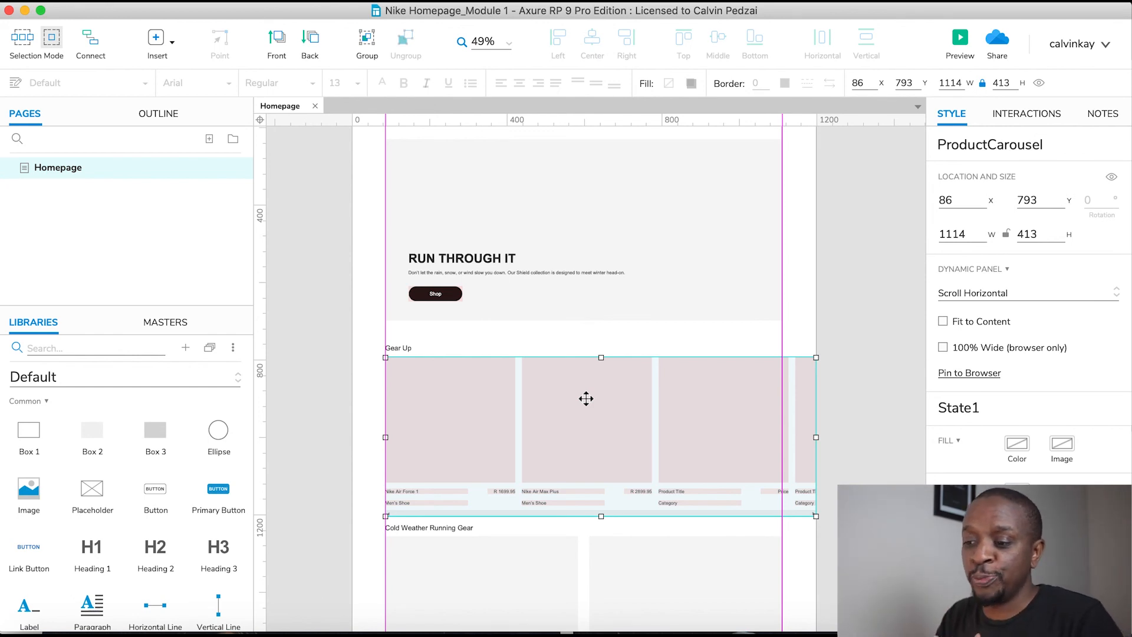
{"action": "scroll", "scroll_direction": "down", "scroll_amount": 3}
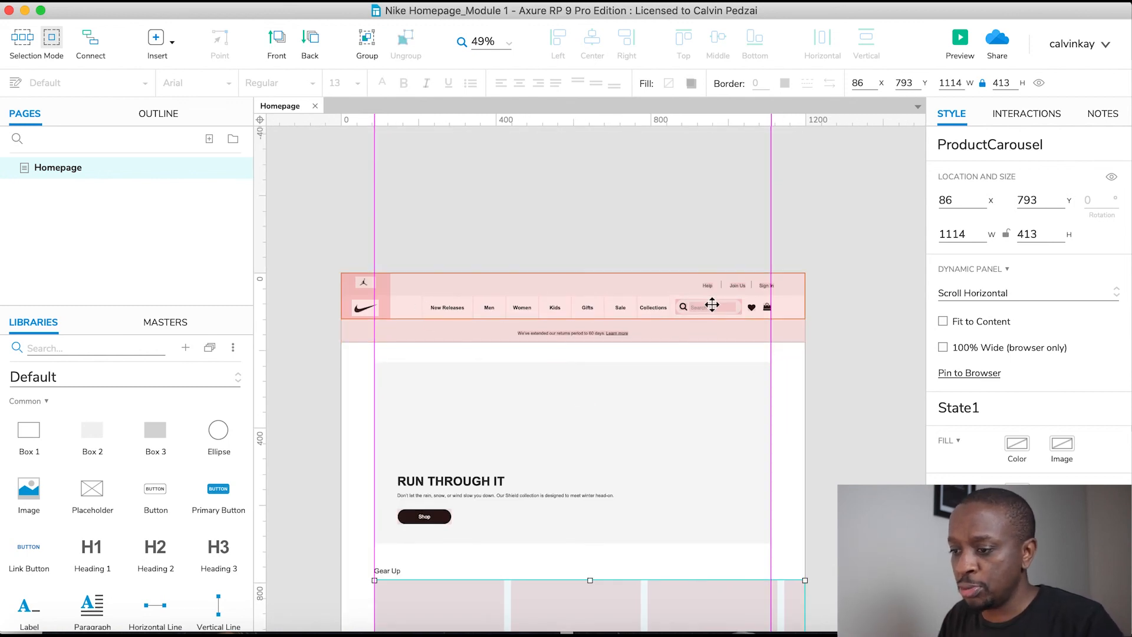
{"action": "mouse_move", "coordinate": [774, 461]}
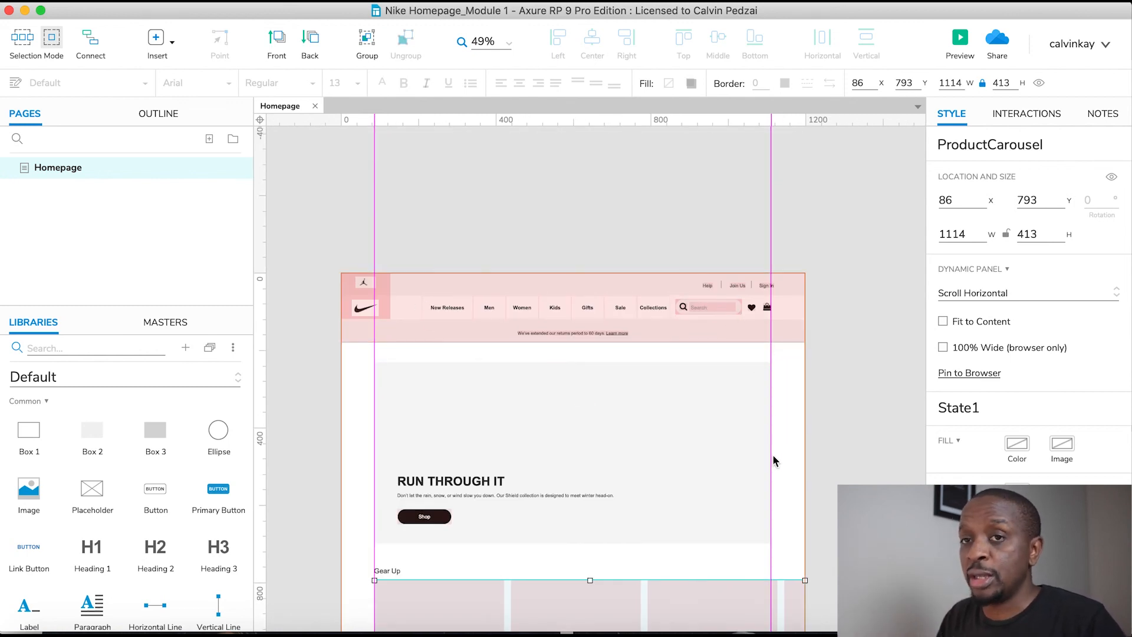